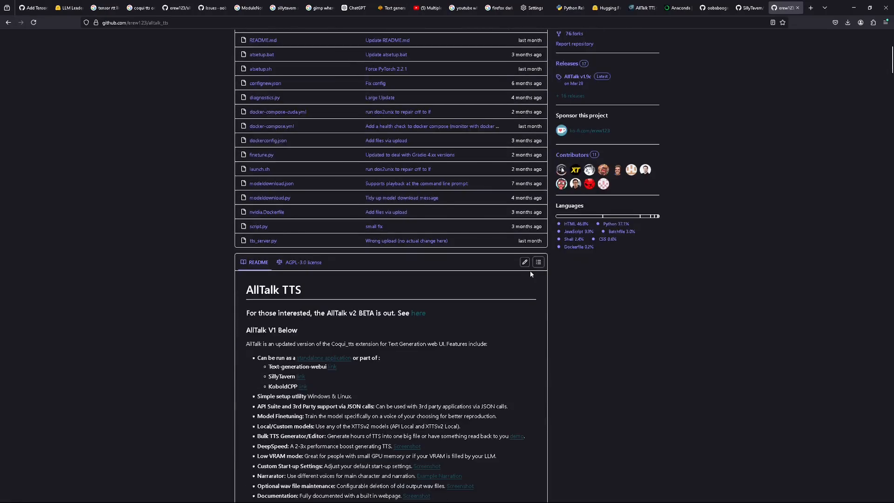
Scroll through the text-generation-webui README and its AllTalk TTS install notes
scroll(down, 3)
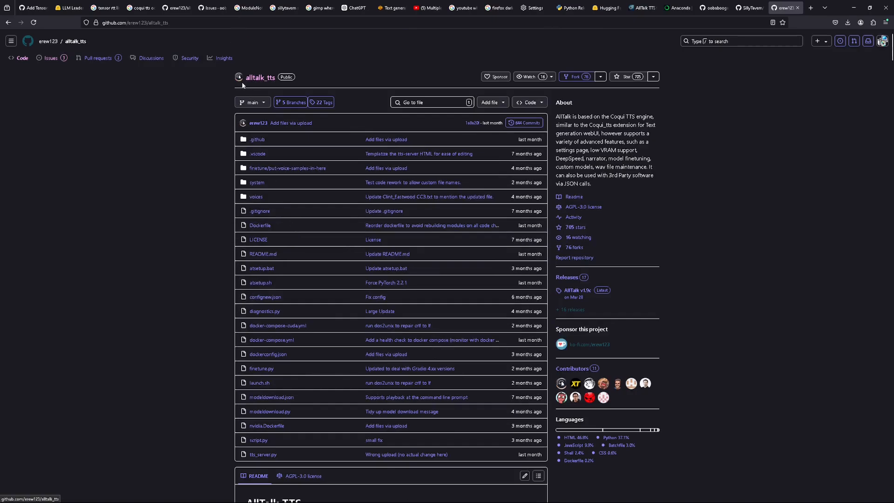
scroll(down, 3)
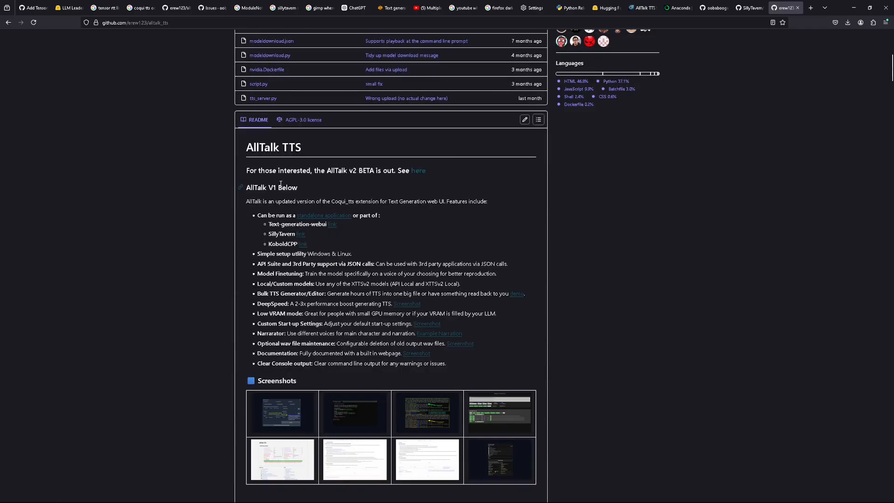
double_click(273, 147)
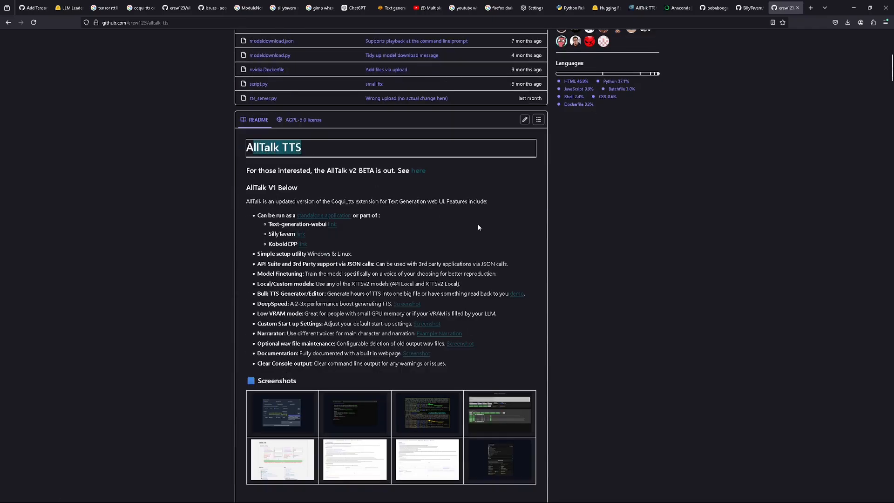
scroll(down, 3)
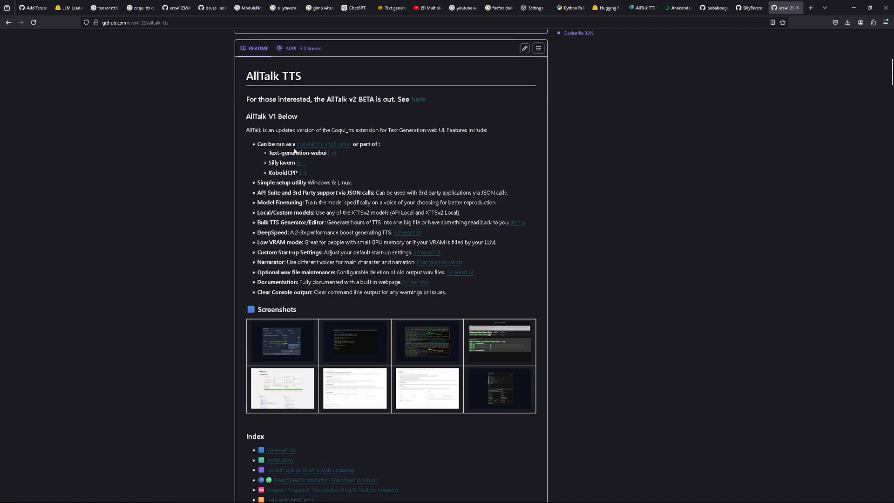
mouse_move(294, 153)
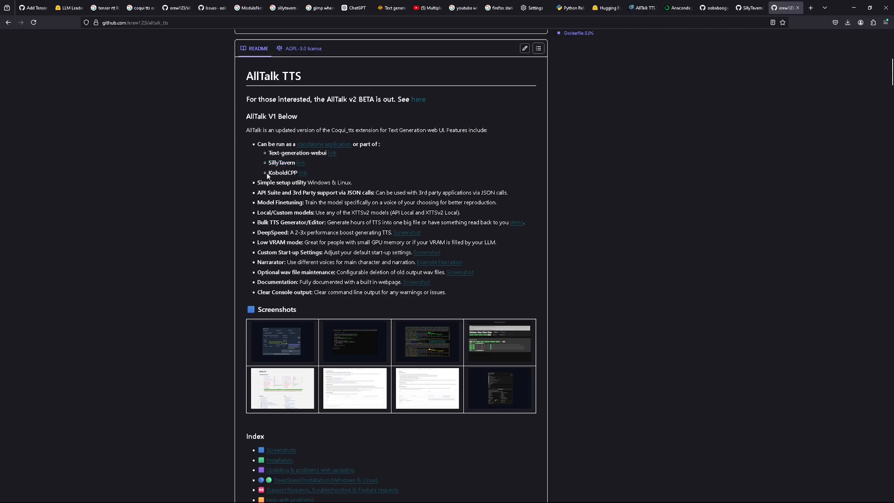
double_click(282, 173)
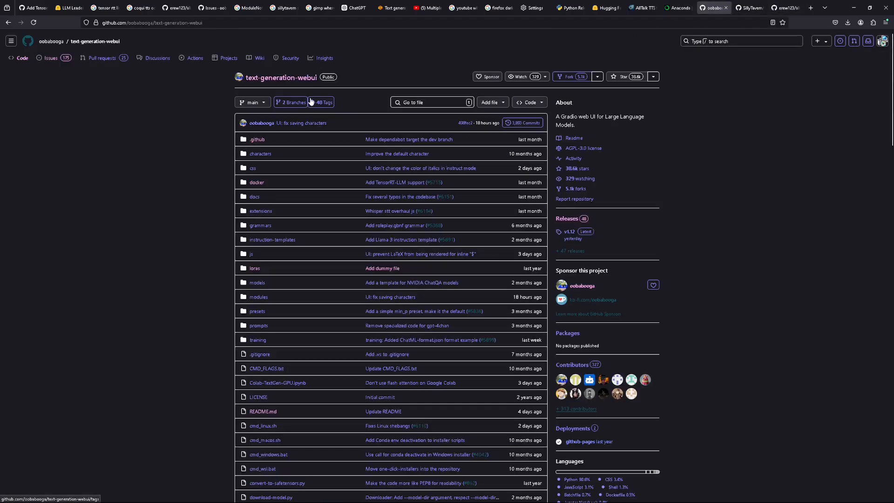
scroll(down, 3)
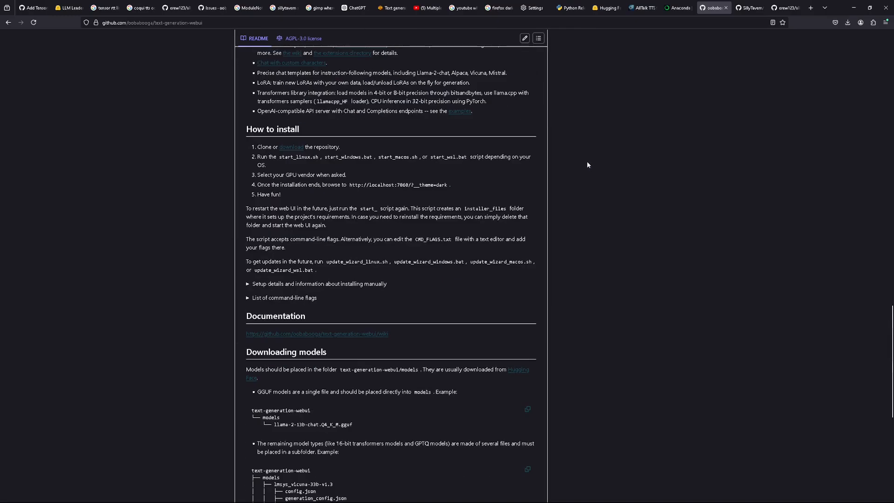
scroll(down, 3)
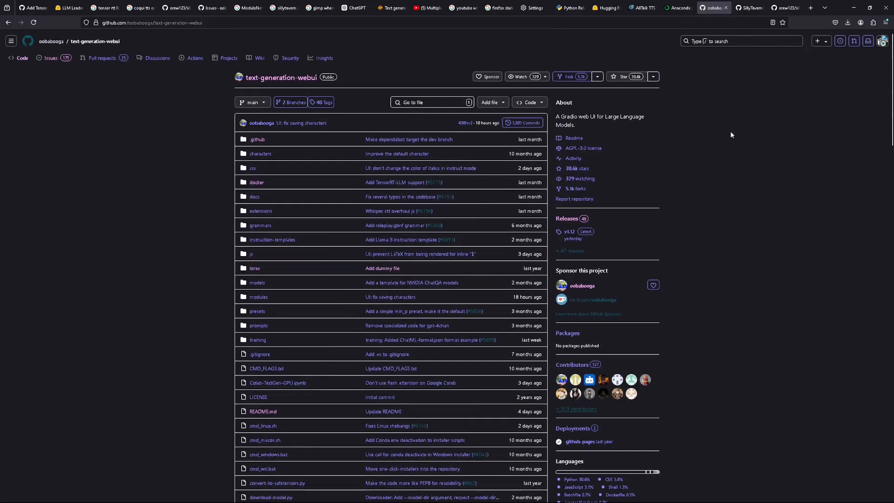
mouse_move(741, 62)
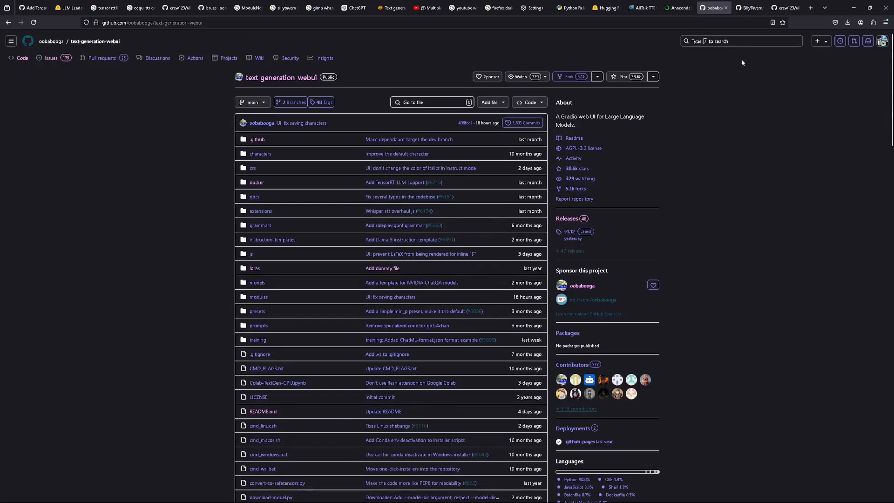
mouse_move(271, 252)
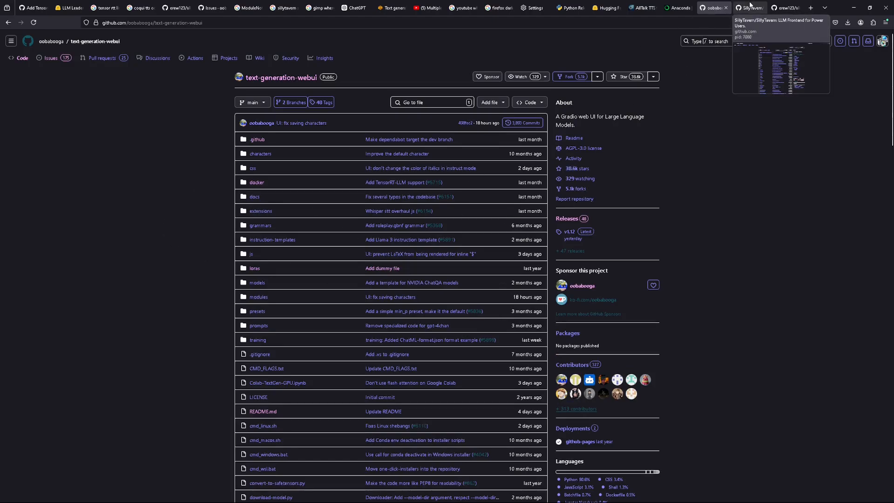
Browse the SillyTavern repository file list on GitHub
click(746, 8)
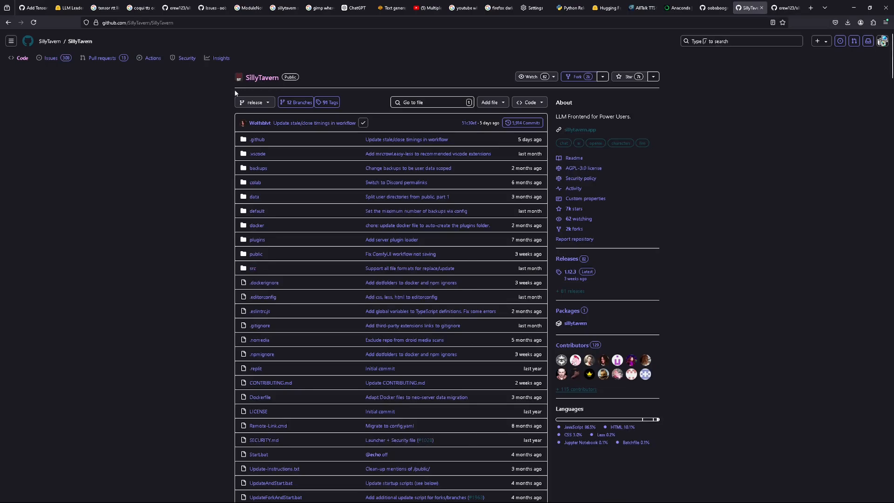
scroll(down, 3)
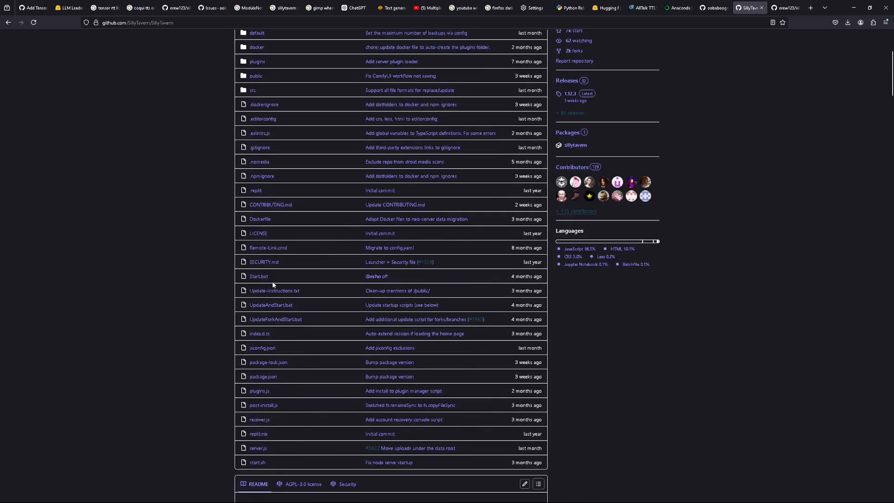
scroll(down, 3)
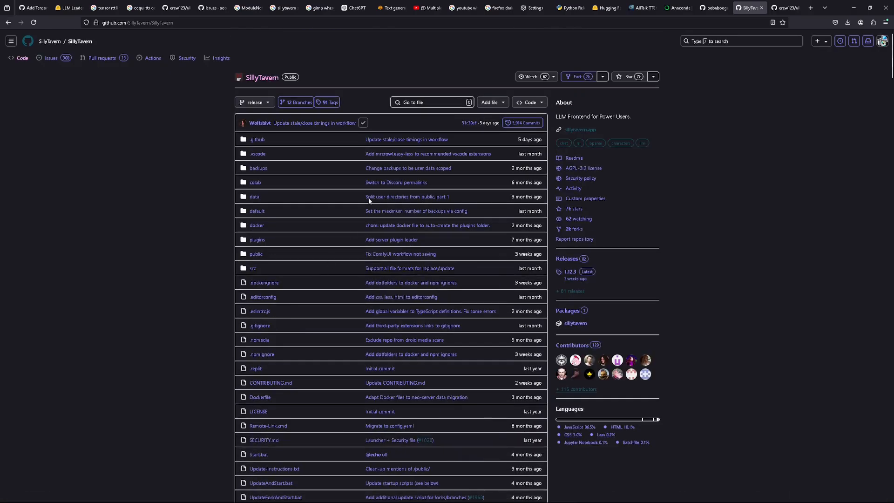
click(784, 8)
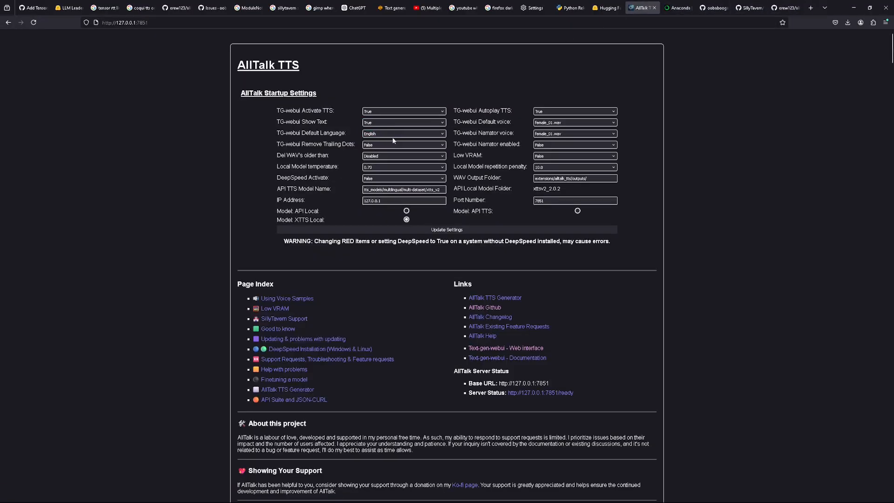
scroll(down, 3)
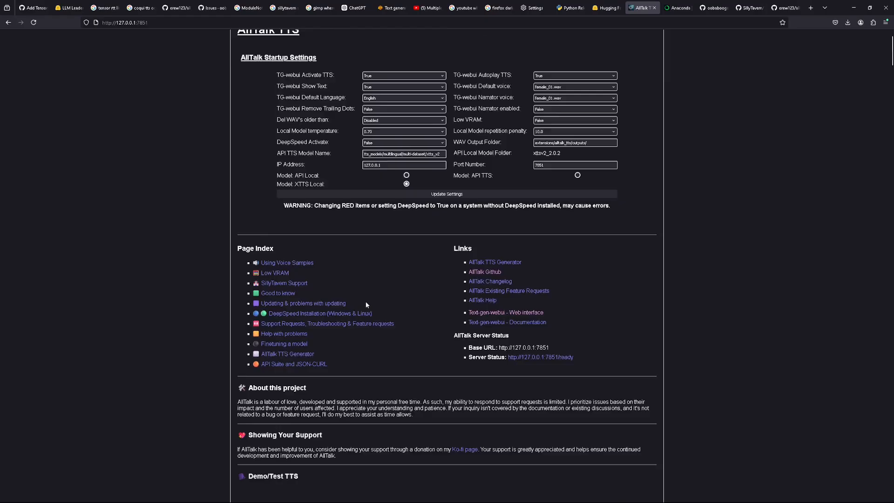
scroll(down, 3)
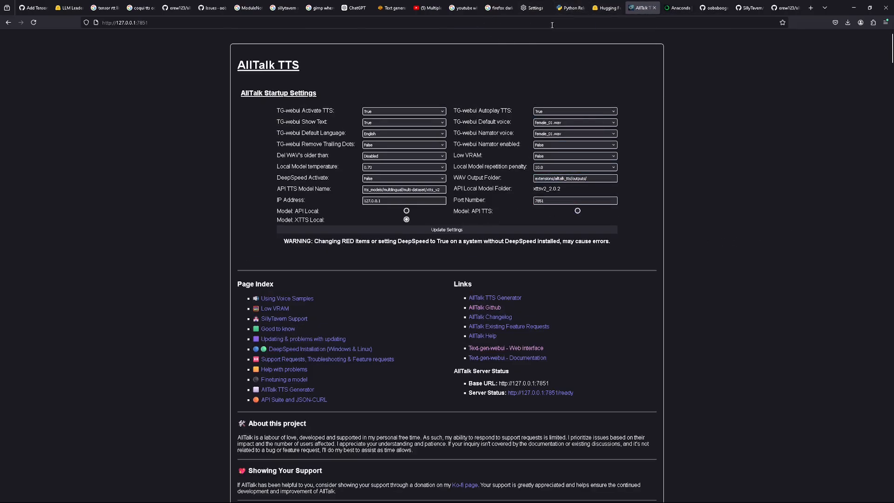
Switch to the SillyTavern chat window with Kurisu
click(52, 7)
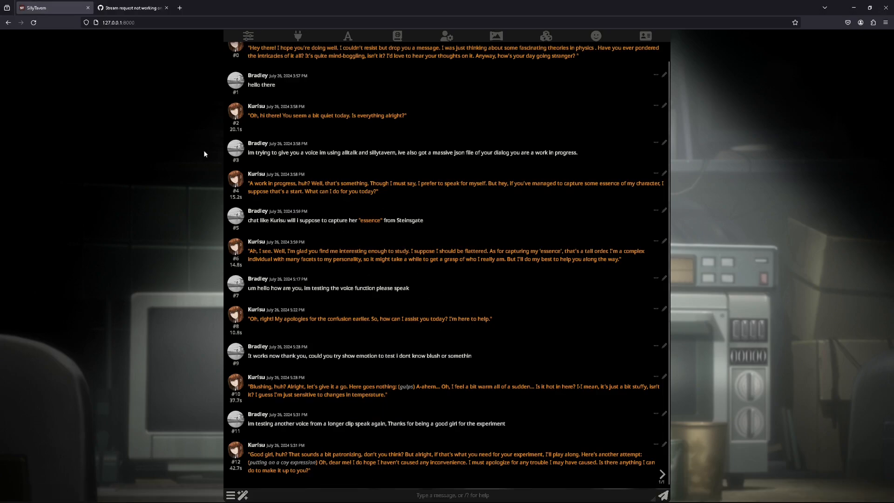
mouse_move(443, 454)
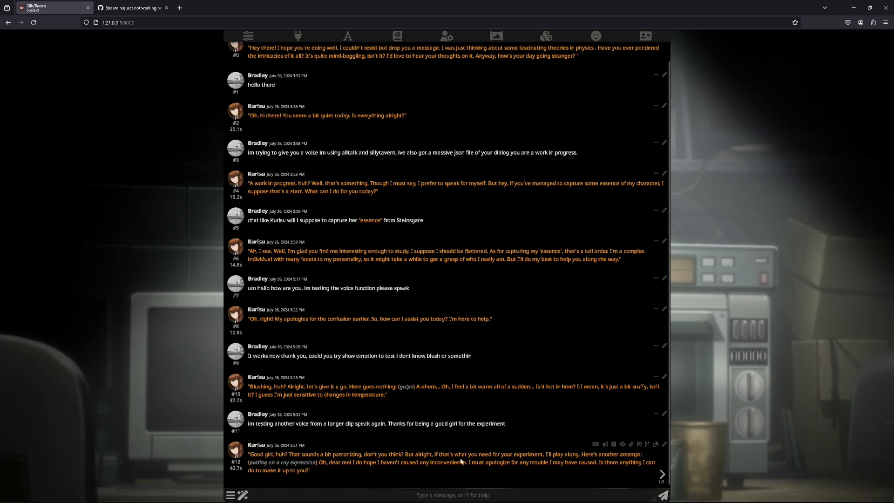
mouse_move(603, 484)
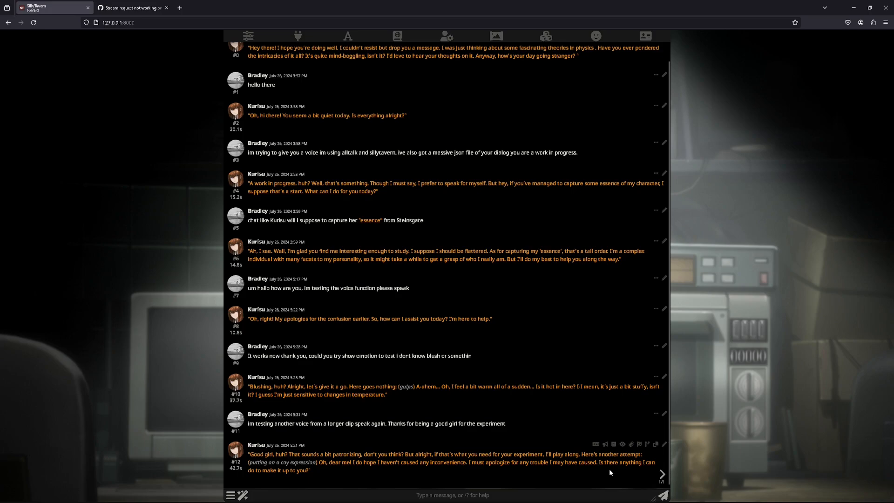
mouse_move(607, 478)
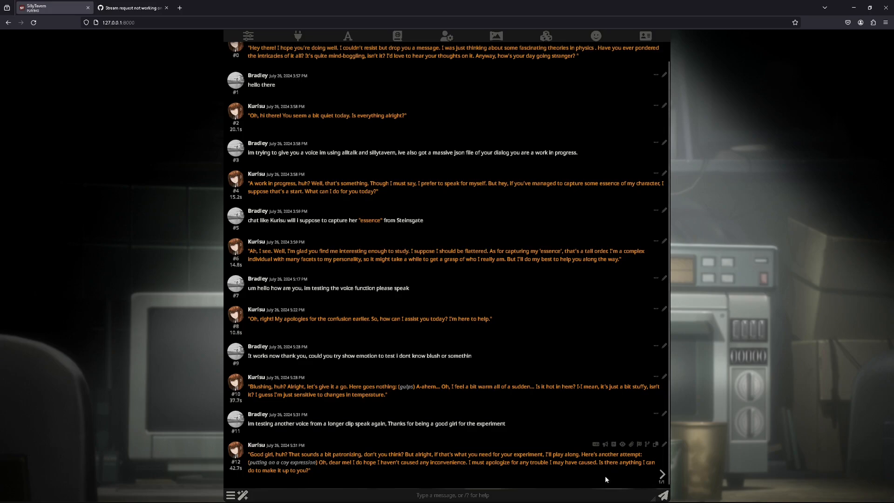
mouse_move(599, 483)
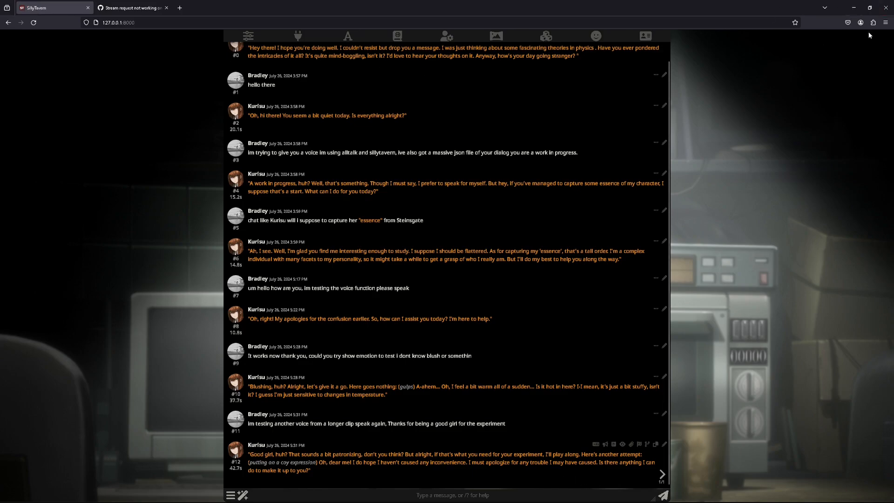
Scroll through the anaconda.com homepage, then bring up the Downloads folder
click(677, 8)
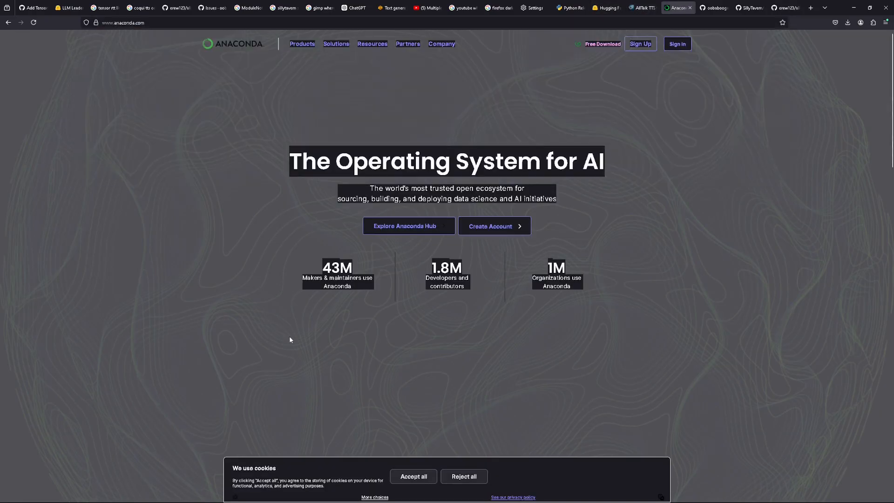
scroll(down, 3)
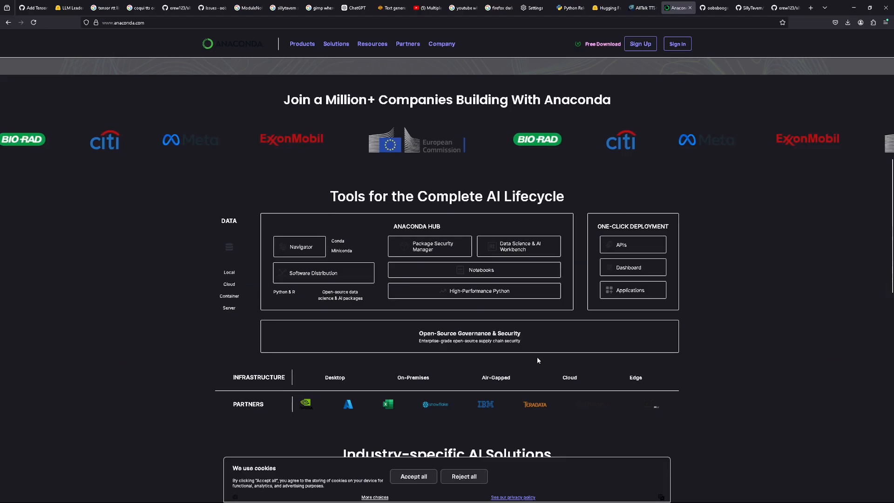
scroll(down, 3)
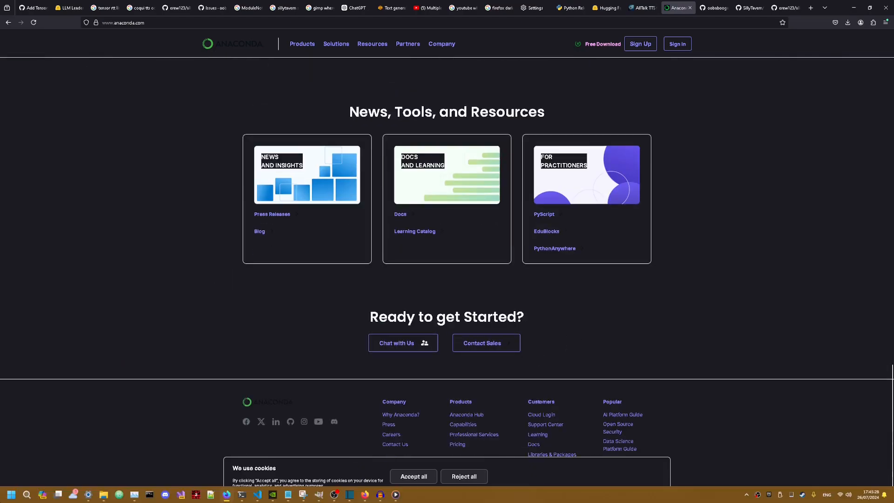
click(11, 494)
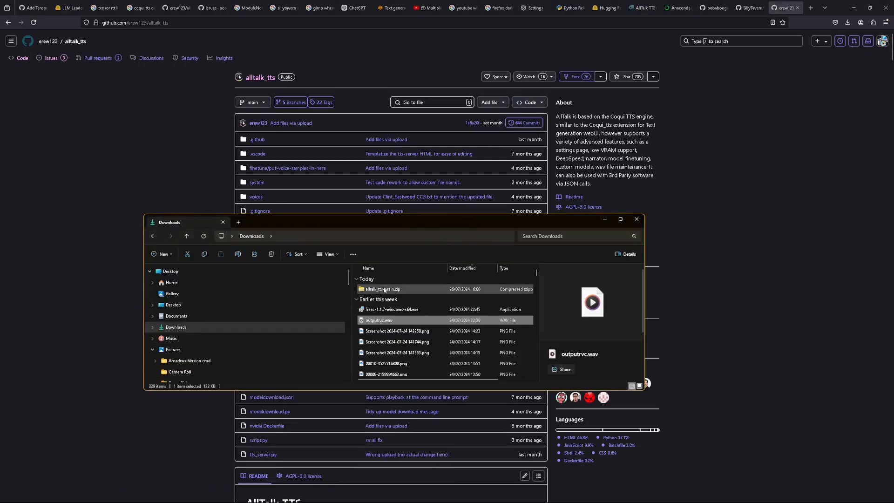
Extract alltalk_tts-main.zip with the Desktop as the destination folder
right_click(381, 289)
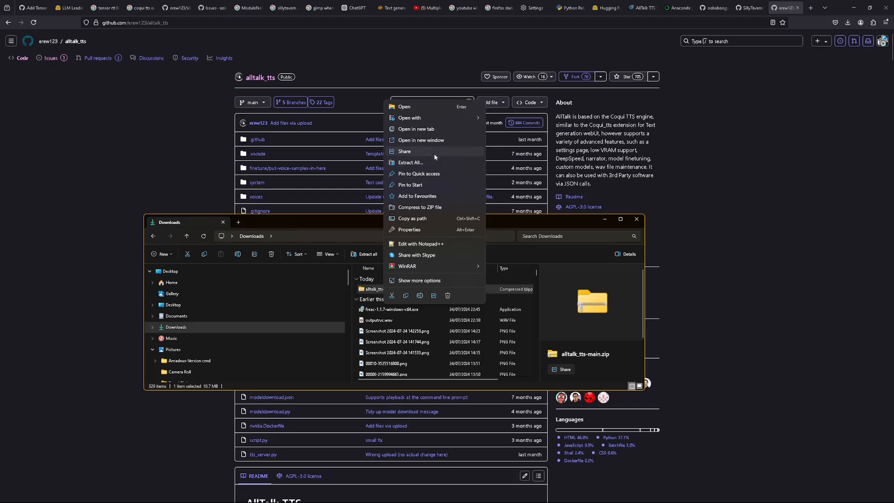
click(410, 163)
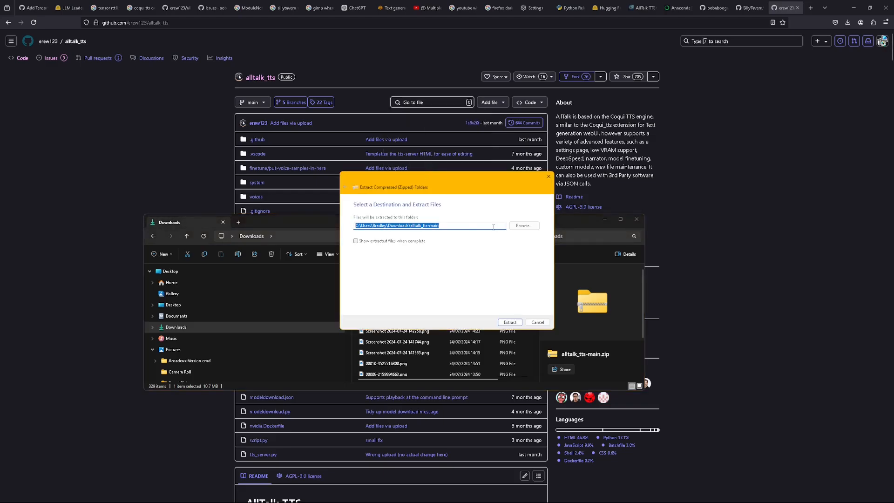
click(523, 225)
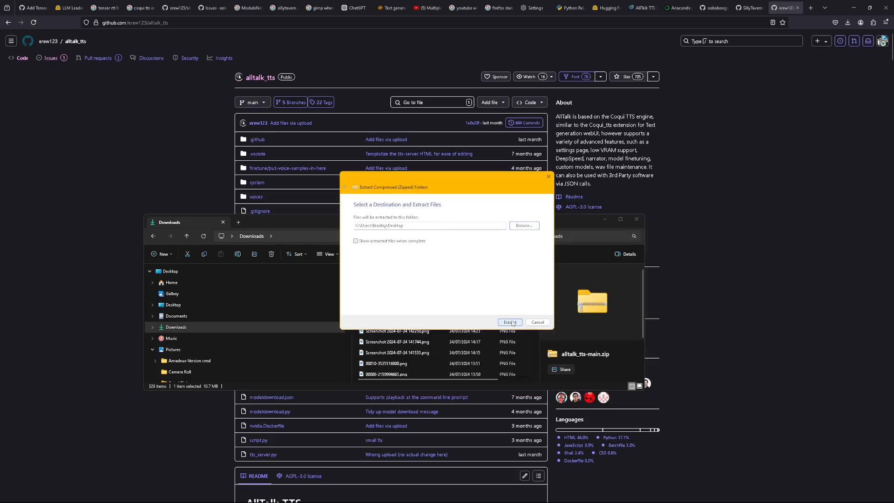
click(508, 322)
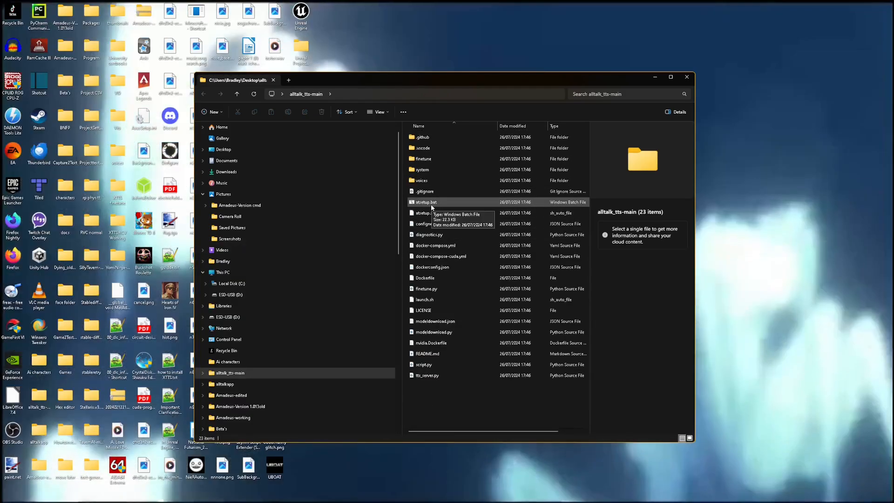
Launch atsetup.bat and allow it through SmartScreen with More info and Run anyway
double_click(427, 213)
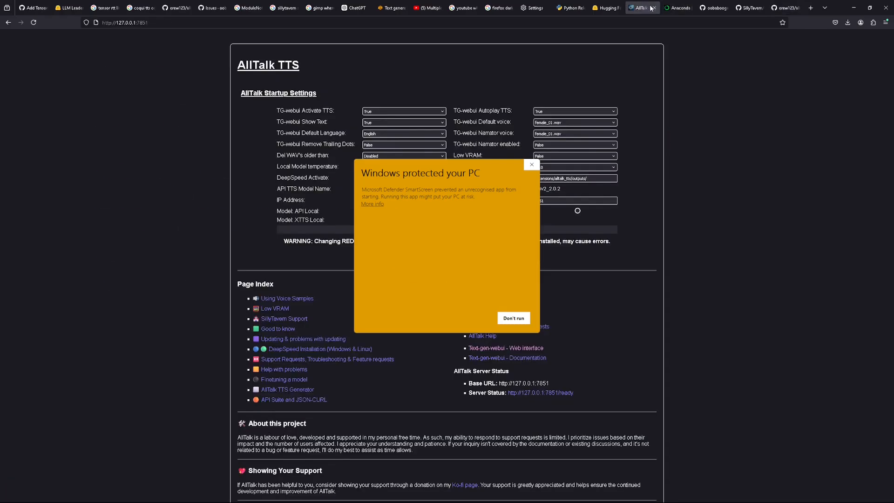
click(673, 8)
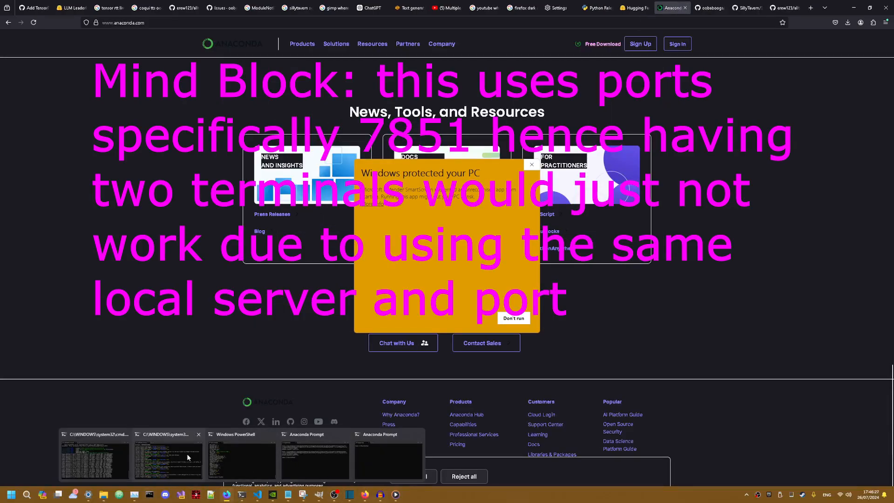
click(168, 459)
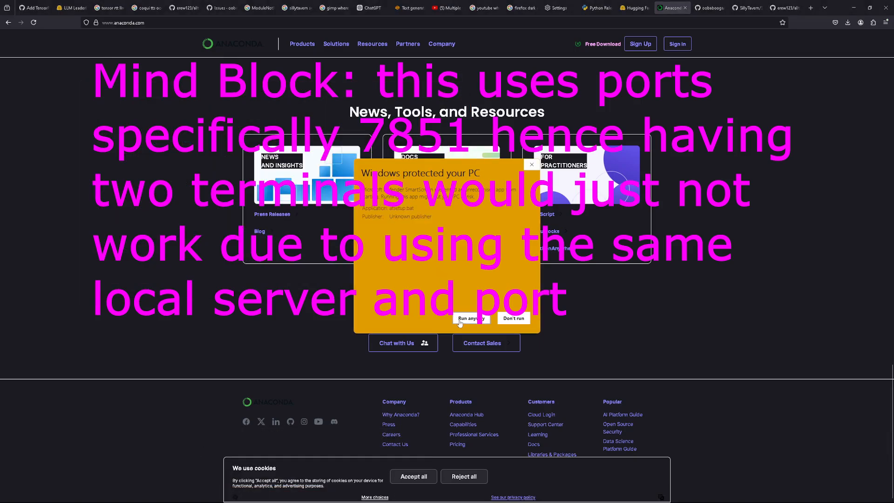
click(470, 319)
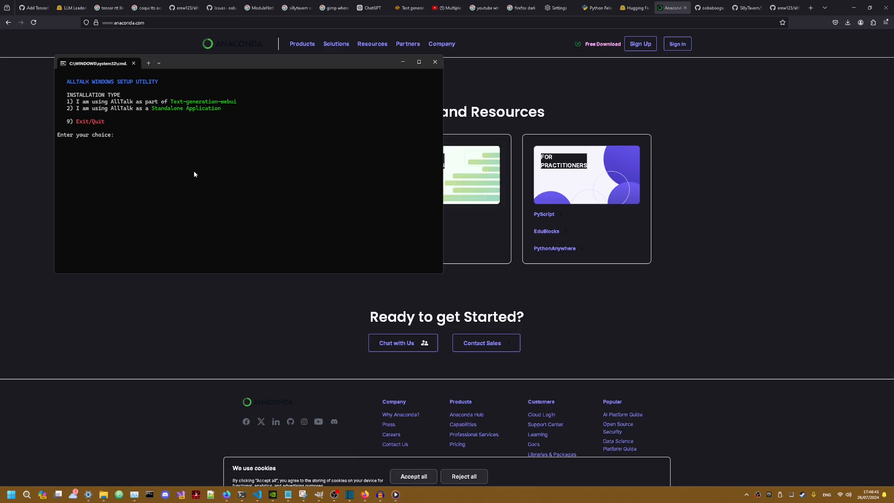
Choose Standalone Application (2), then Install AllTalk (1) in the setup utility
text(2)
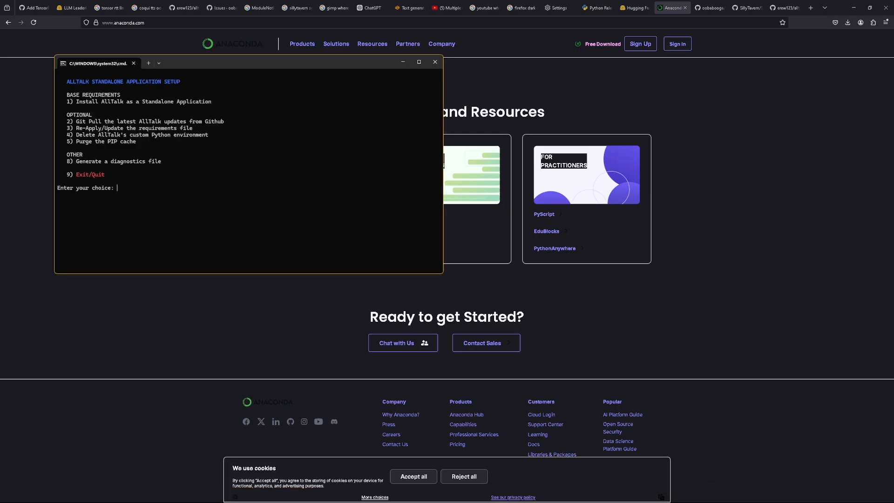
text(1)
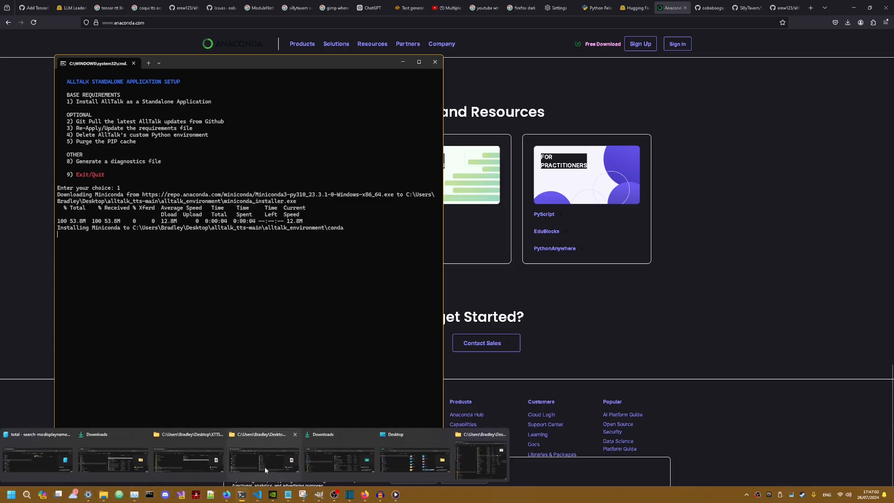
click(262, 456)
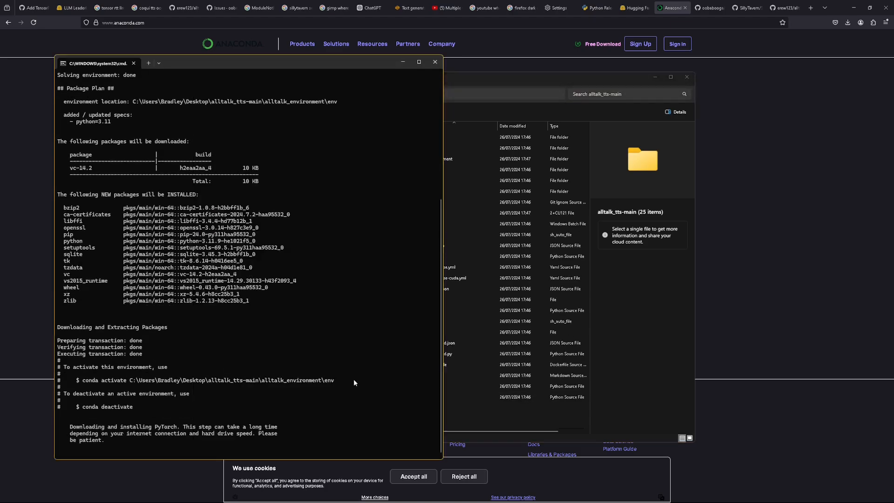
drag(82, 380, 337, 380)
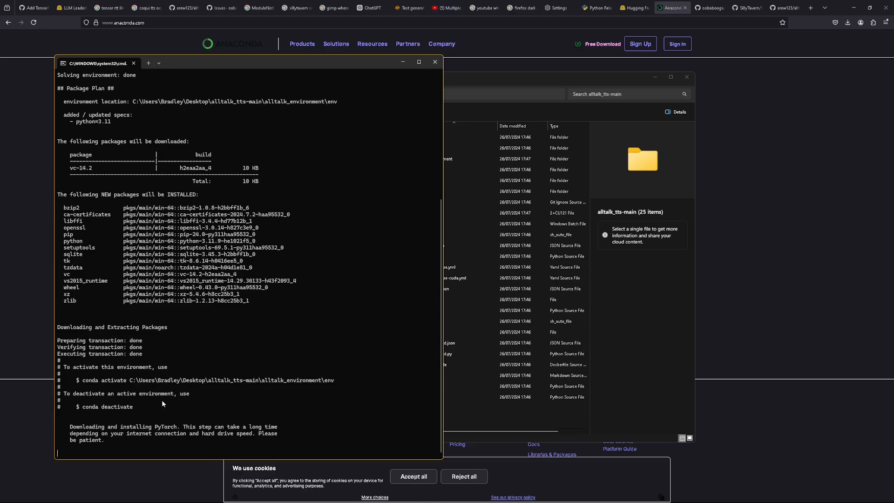
mouse_move(104, 388)
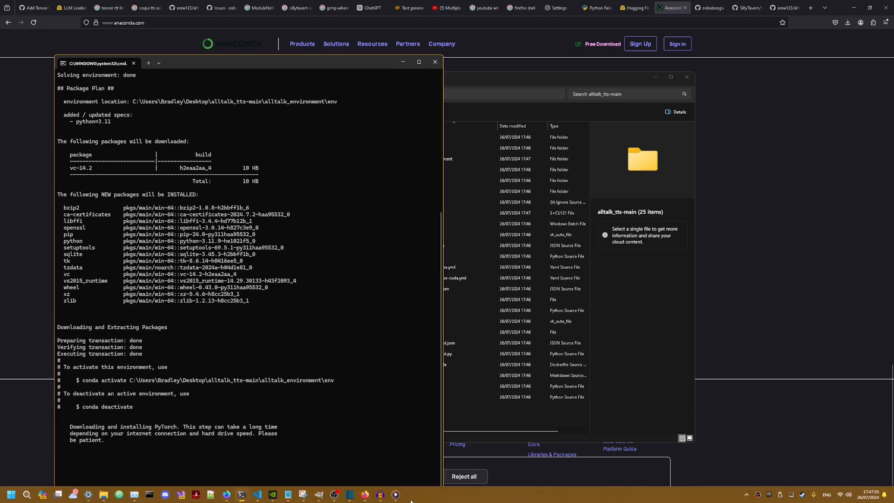
Search the Start menu for Anaconda and launch Anaconda Prompt
text(a)
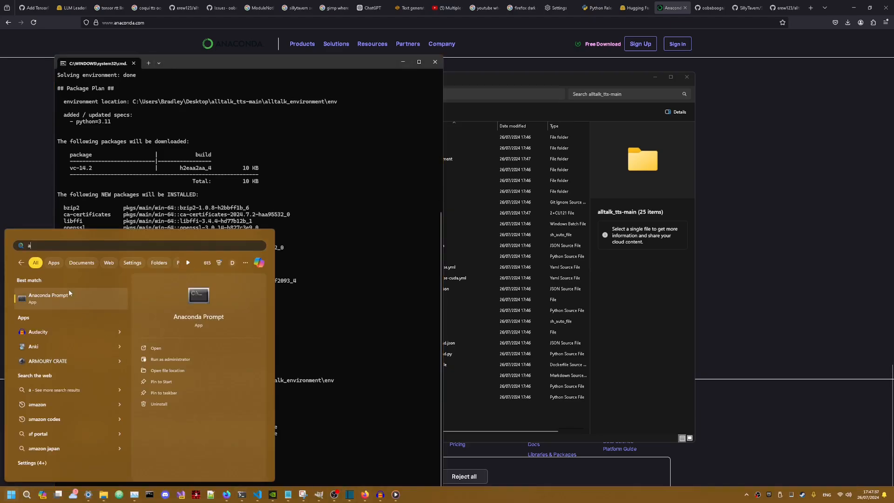
click(51, 297)
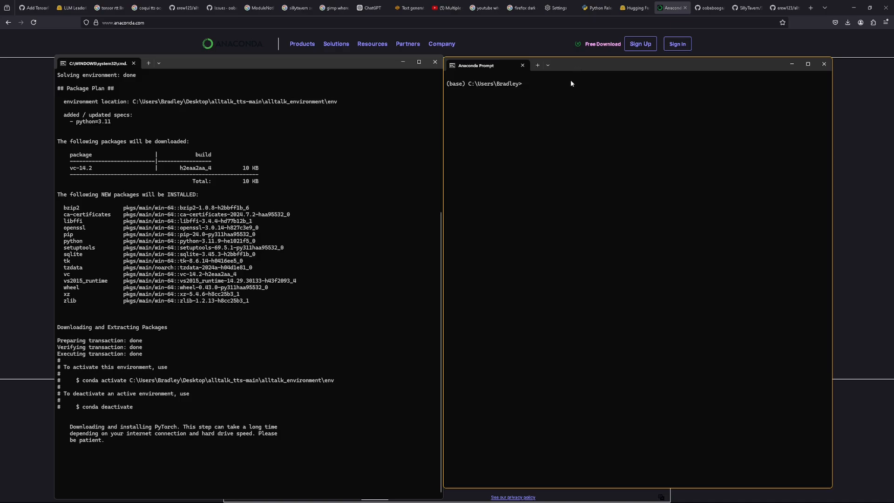
mouse_move(581, 178)
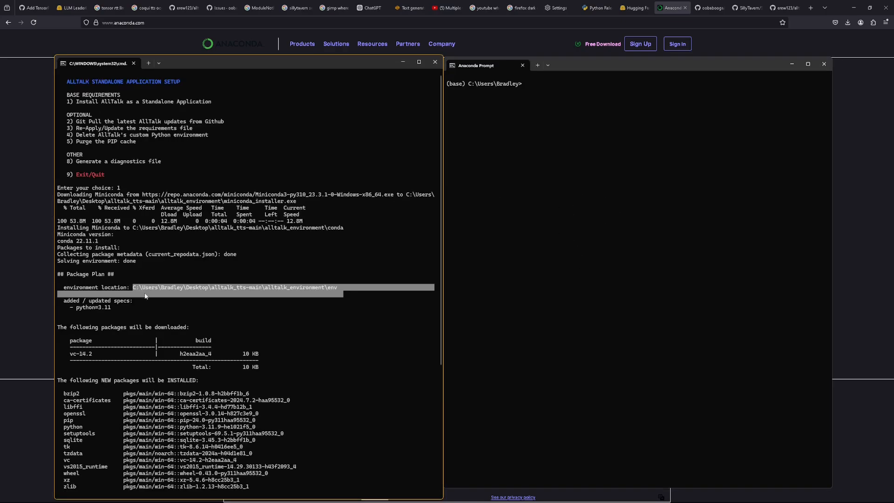
mouse_move(252, 304)
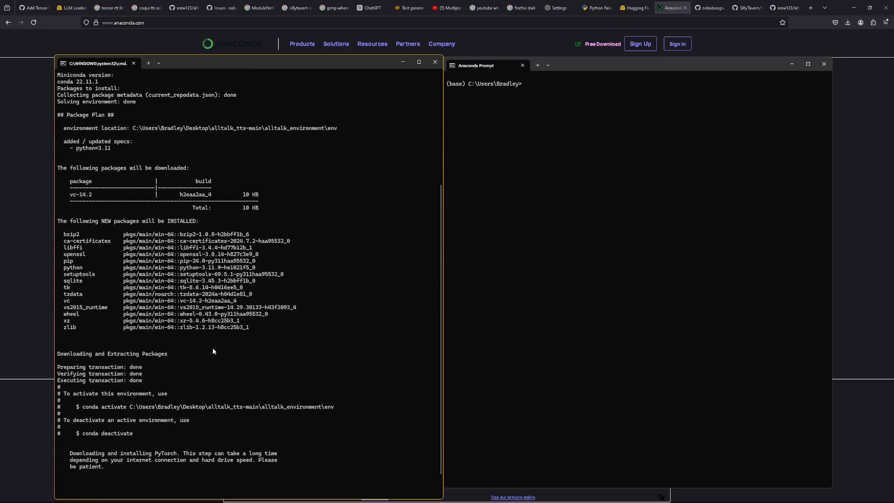
click(408, 7)
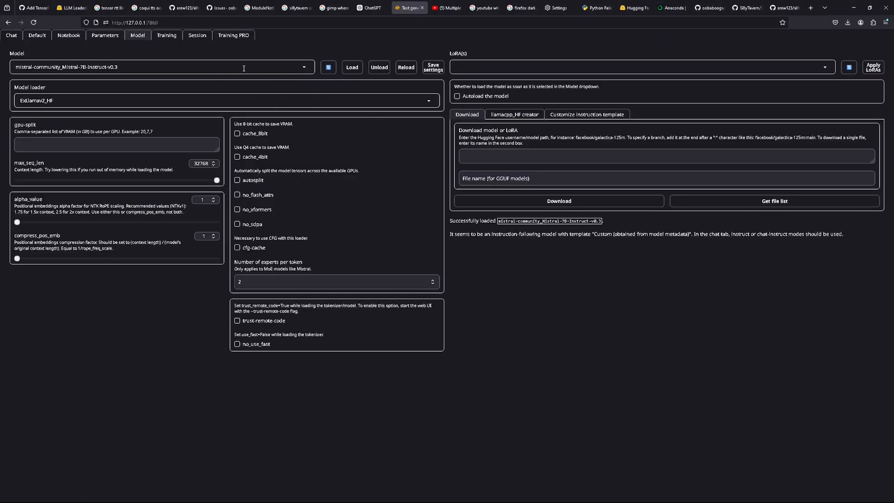
Review the Model dropdown's installed models, then view the Hugging Face LLM leaderboard
click(161, 66)
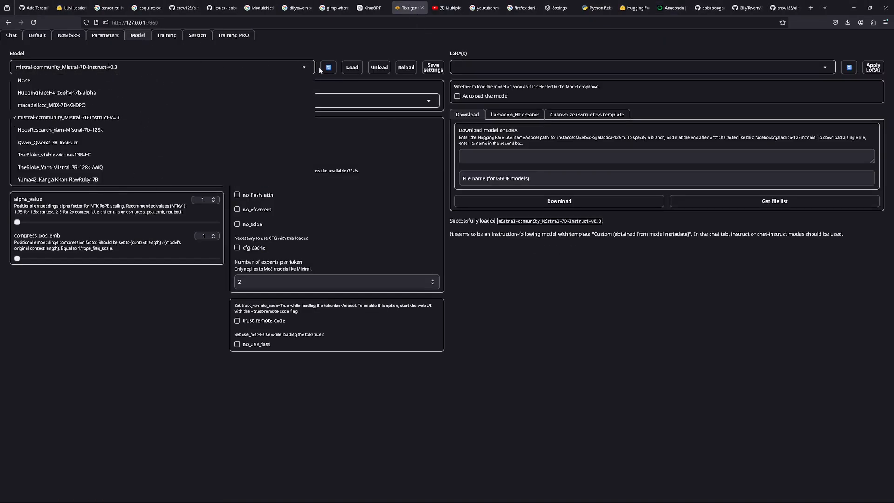
click(69, 7)
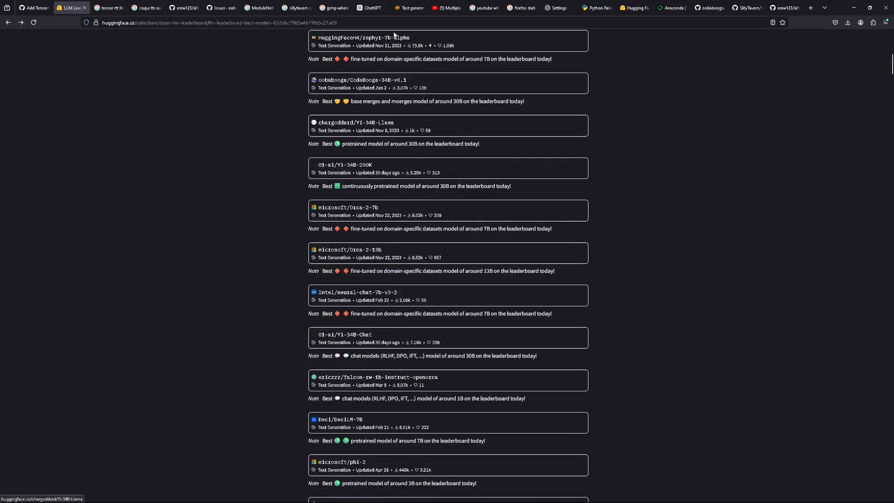
click(408, 8)
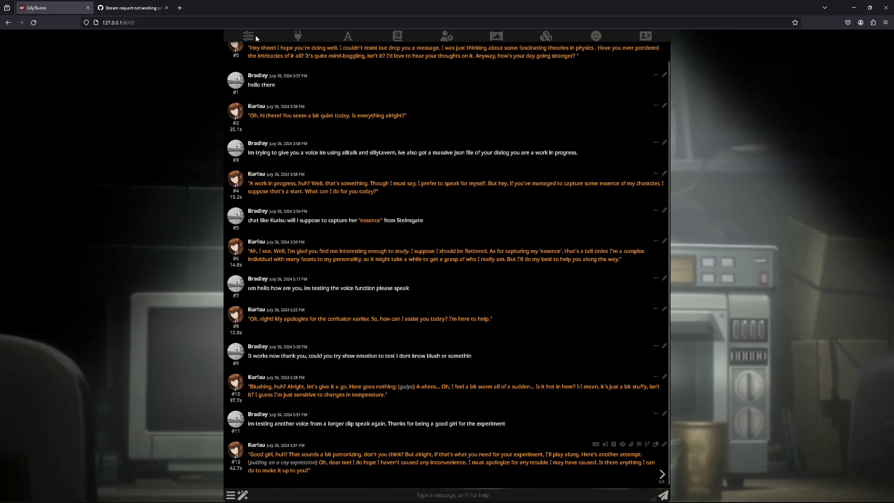
Open SillyTavern's Extensions panel, inspect the TTS narrator voice and toggle Auto Generation
click(248, 36)
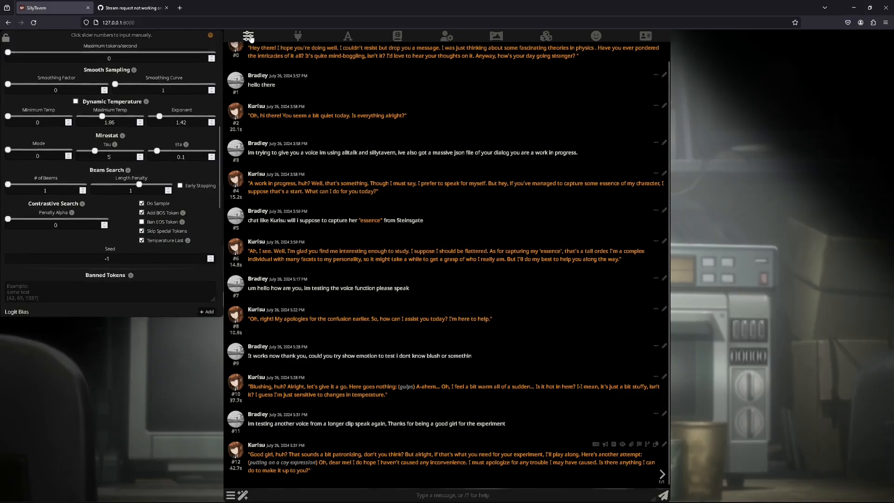
click(248, 36)
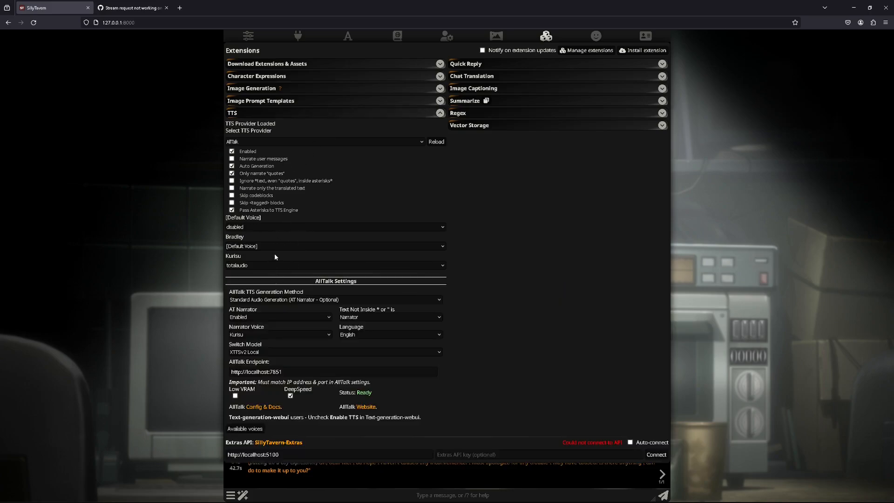
mouse_move(263, 229)
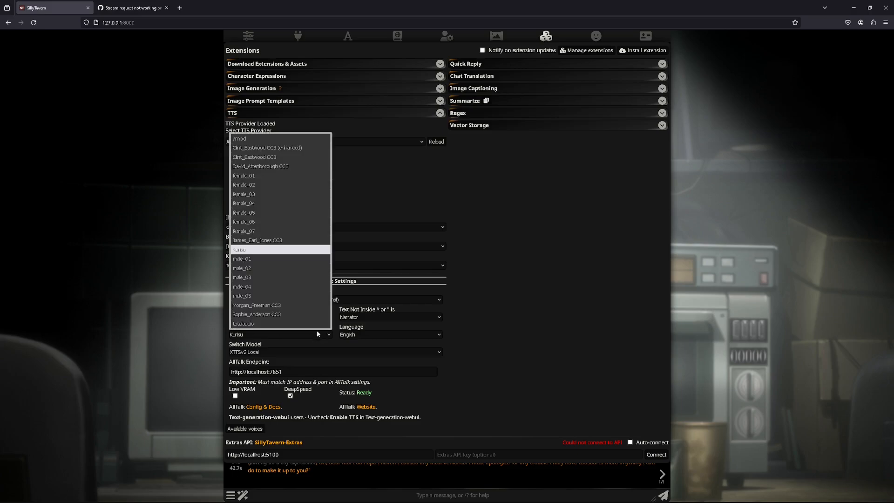
mouse_move(241, 295)
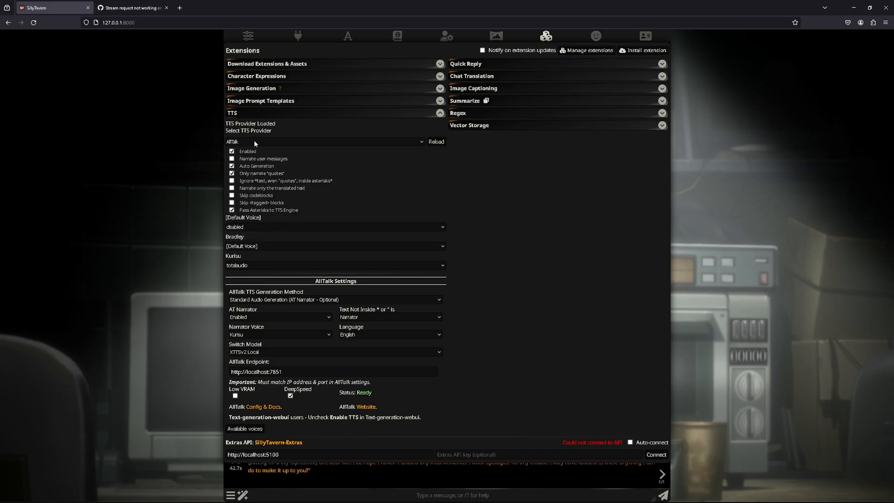
click(231, 166)
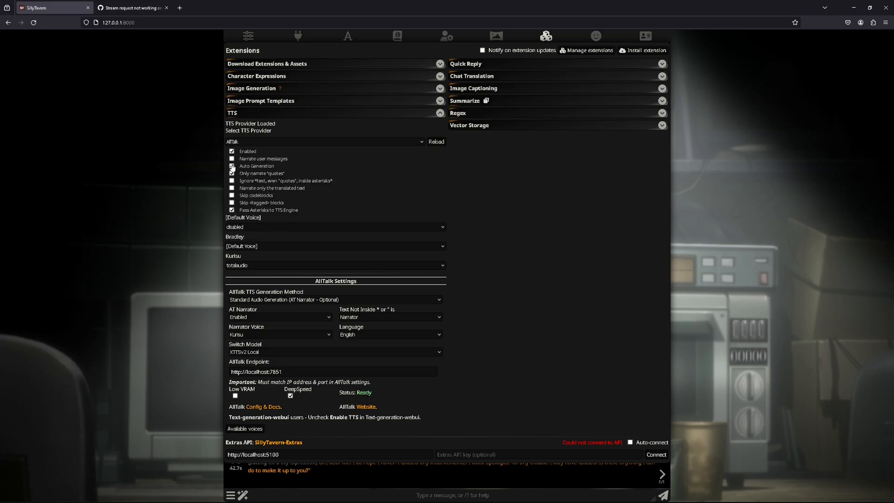
click(231, 173)
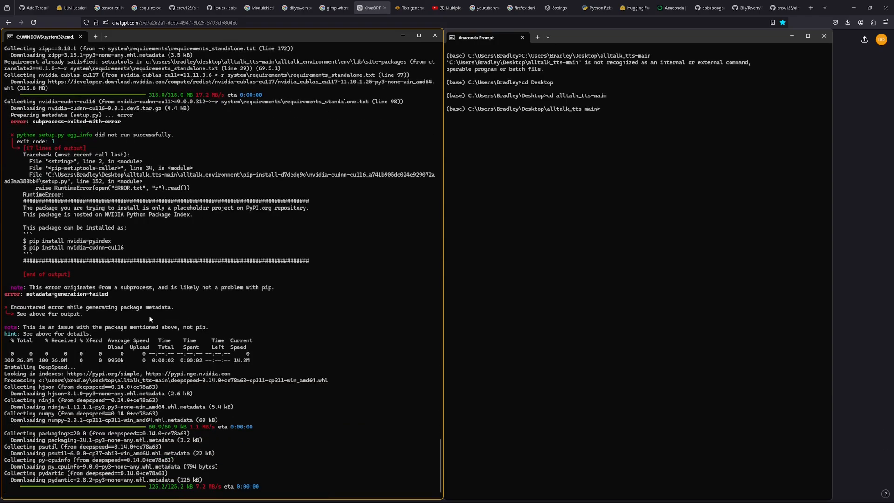
Scroll the installer output while DeepSpeed and the remaining pip packages finish
scroll(down, 3)
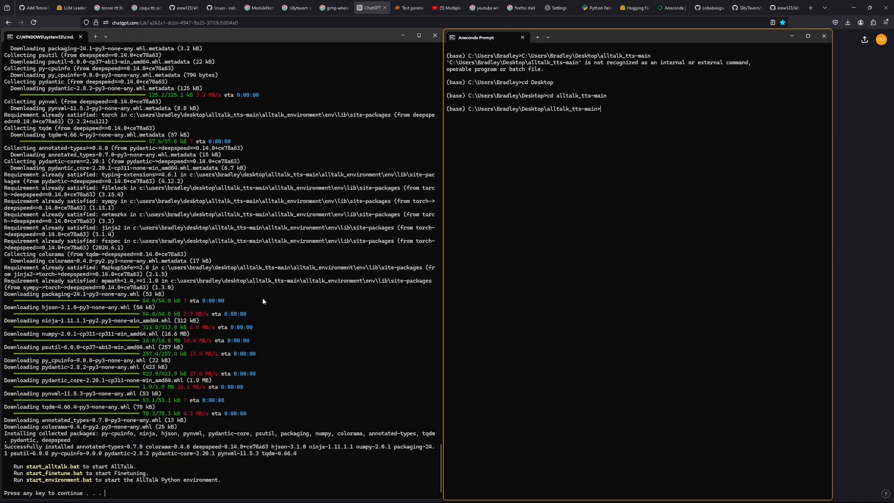
mouse_move(181, 474)
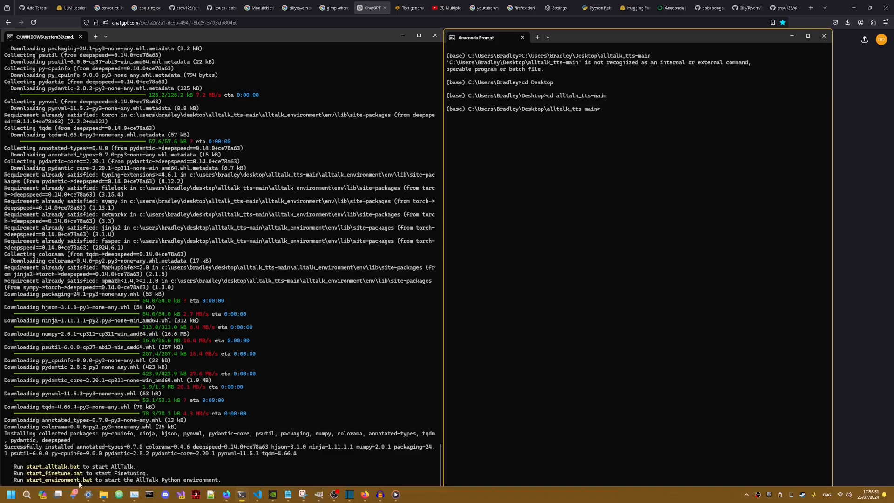
mouse_move(74, 494)
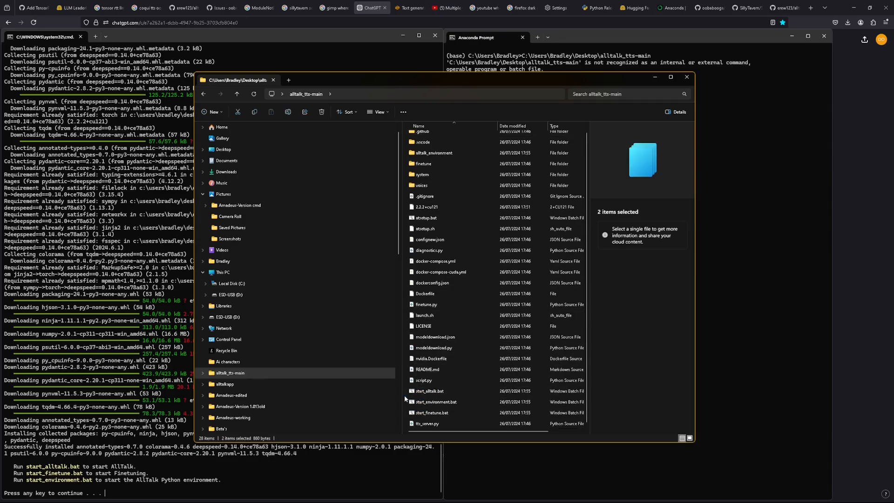
Select start_alltalk.bat in the alltalk_tts-main folder, then close the Explorer window
click(430, 390)
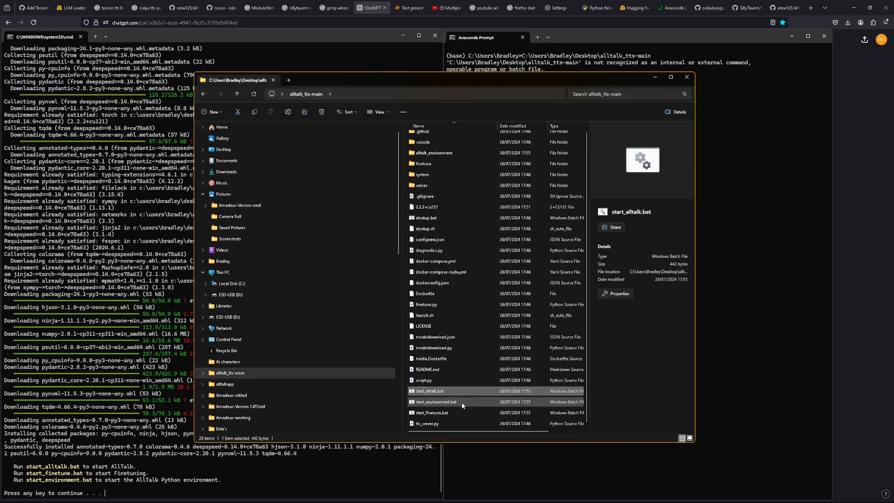
click(436, 401)
text(conda activate C:\Users\Bradley\Desktop\alltalk_tts-main\alltalk_environment\env)
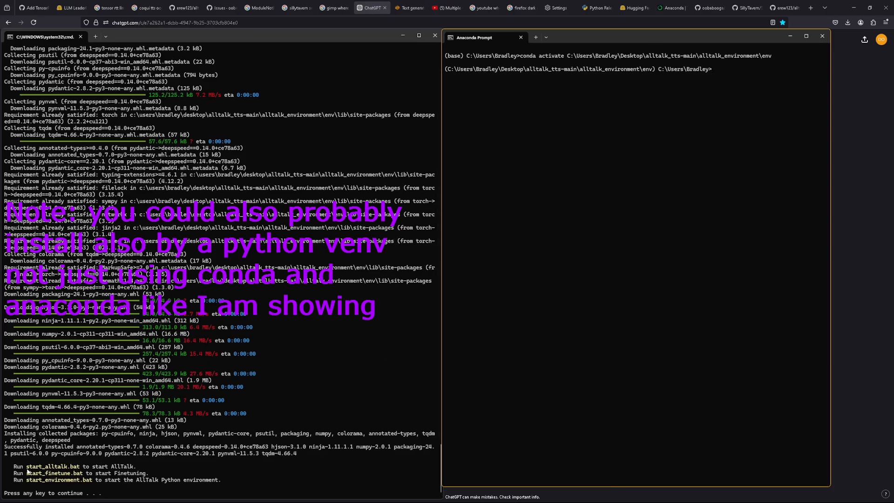
Change into Desktop\alltalk_tts-main and run start_alltalk.bat, which fails on missing 'requests'
double_click(51, 465)
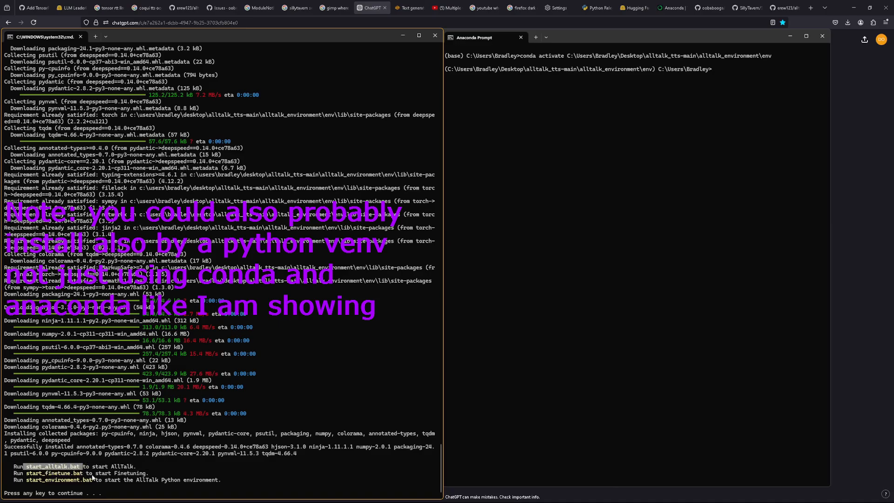
text(start_alltalk.bat)
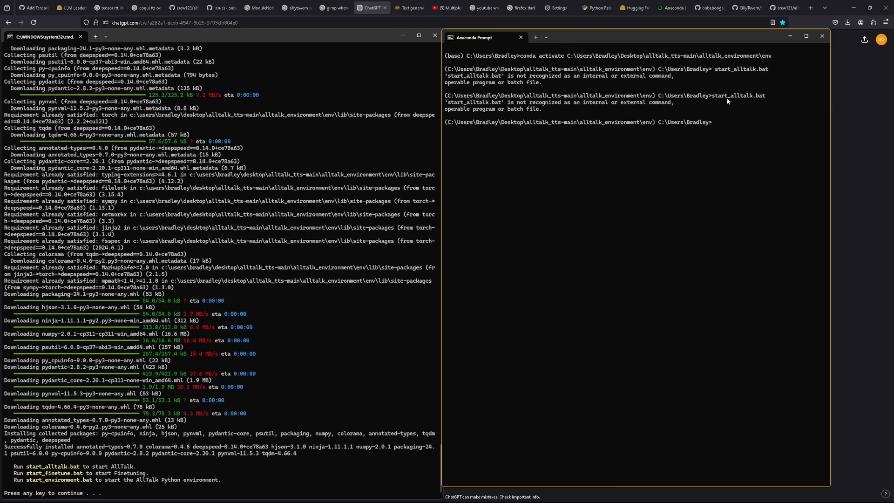
text(cd)
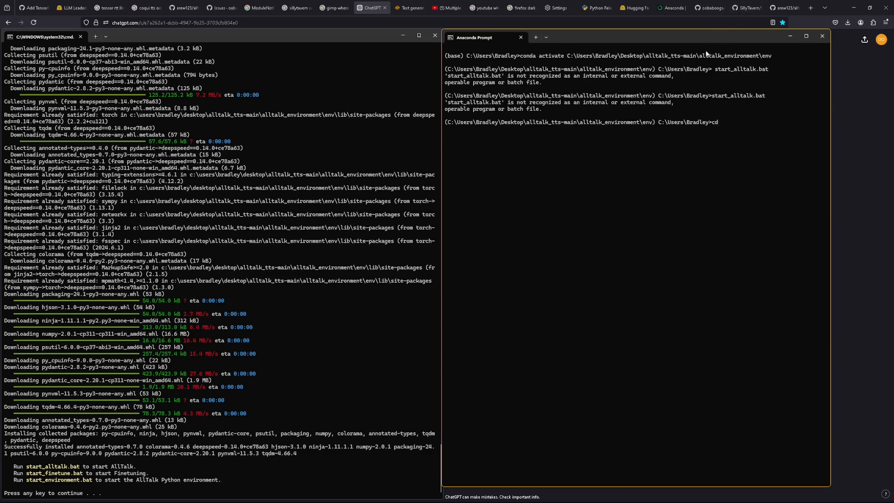
double_click(658, 55)
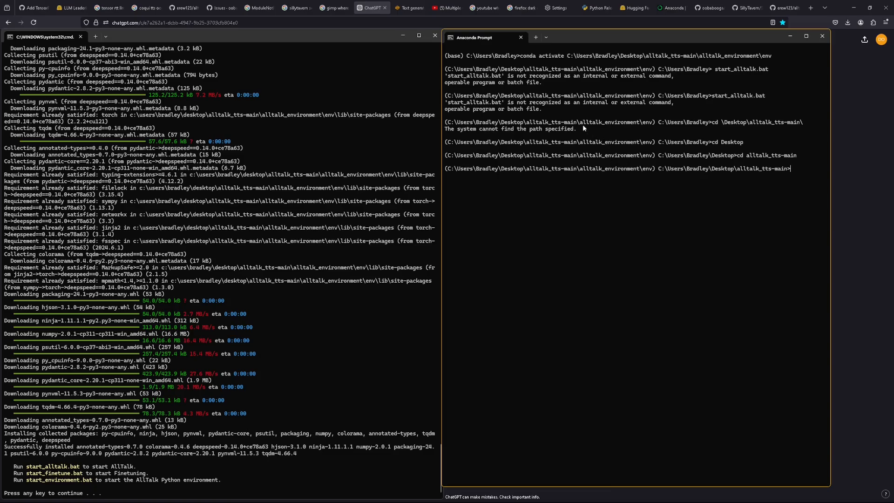
double_click(470, 102)
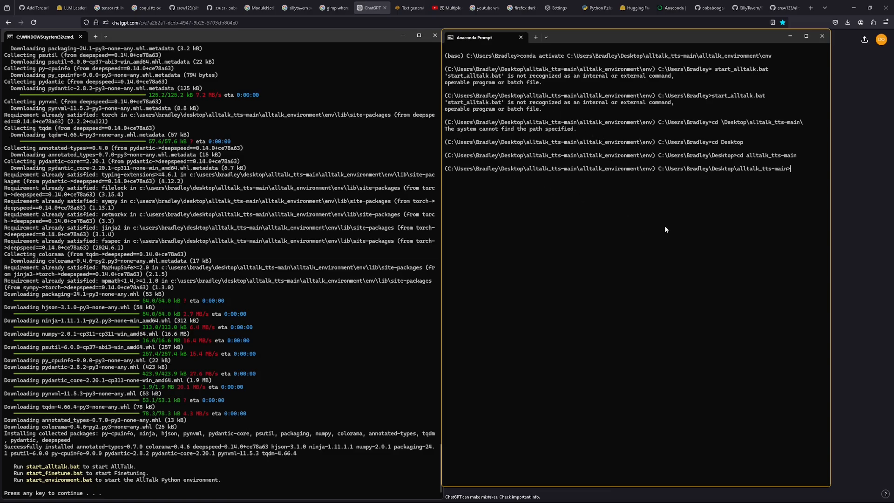
text(start_alltalk.bat)
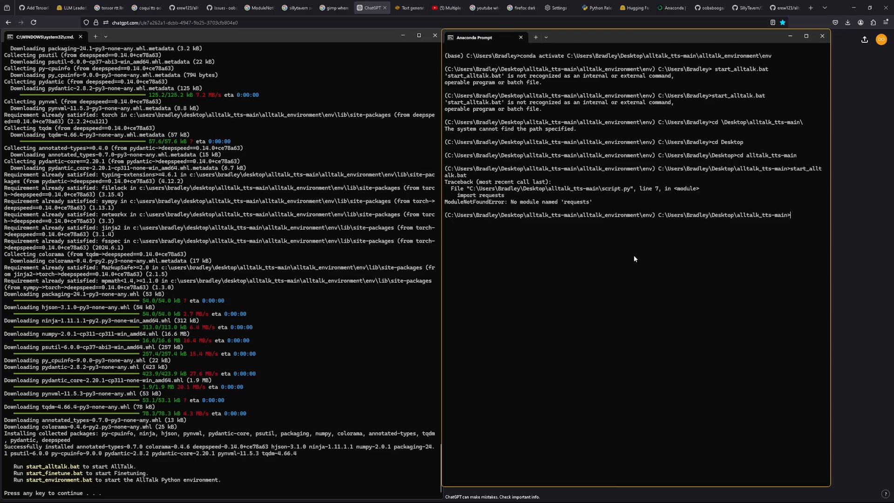
mouse_move(613, 208)
text(pip install)
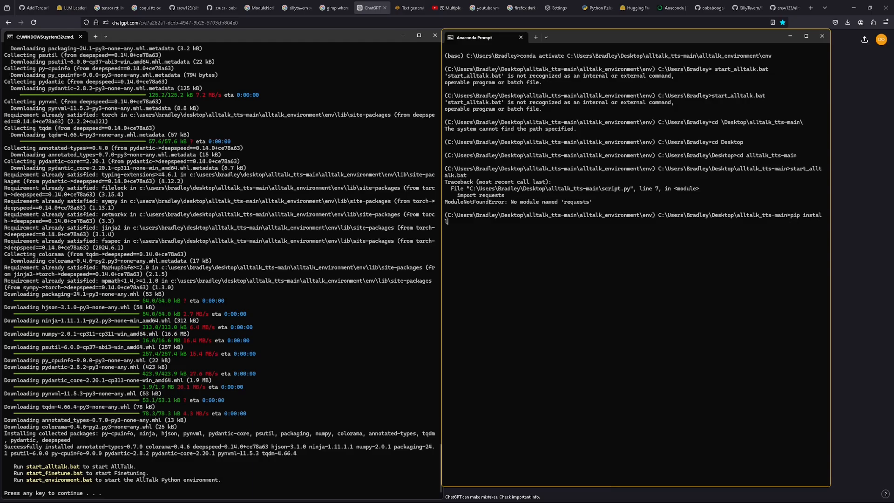
Pip install requests, soundfile and TTS, rerunning start_alltalk.bat until it fails on 'fastapi'
text(requests)
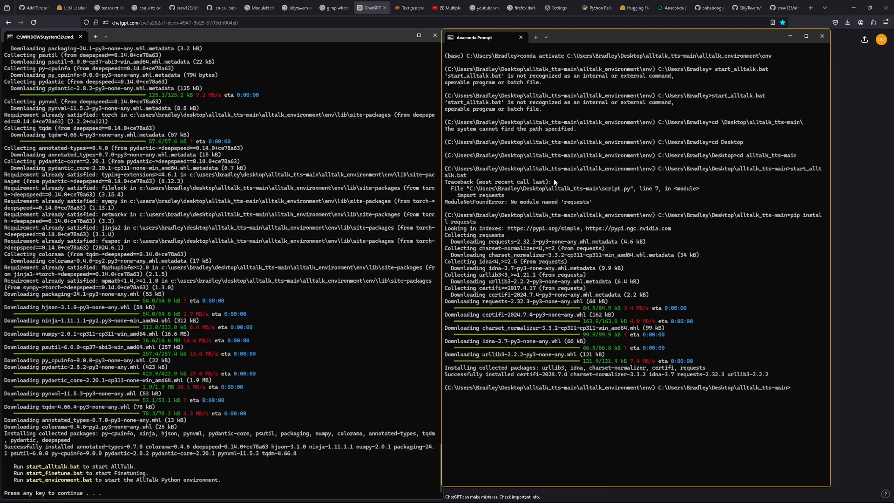
mouse_move(683, 184)
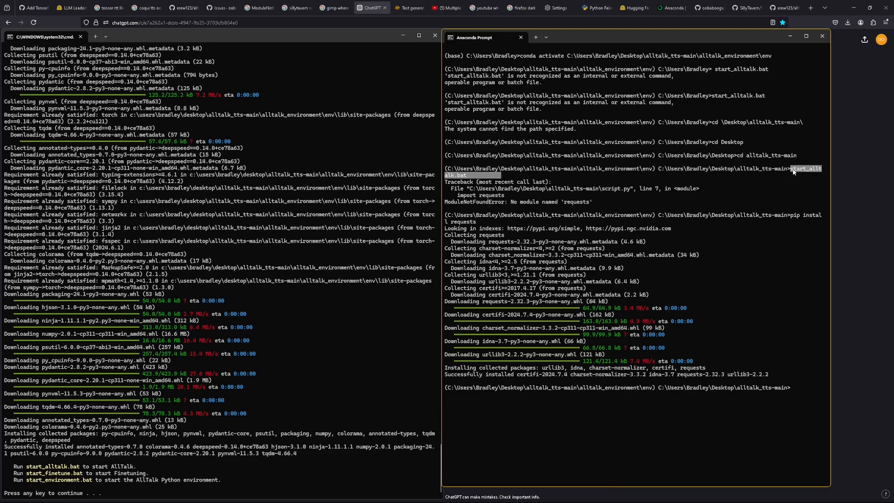
text(start_alltalk.bat)
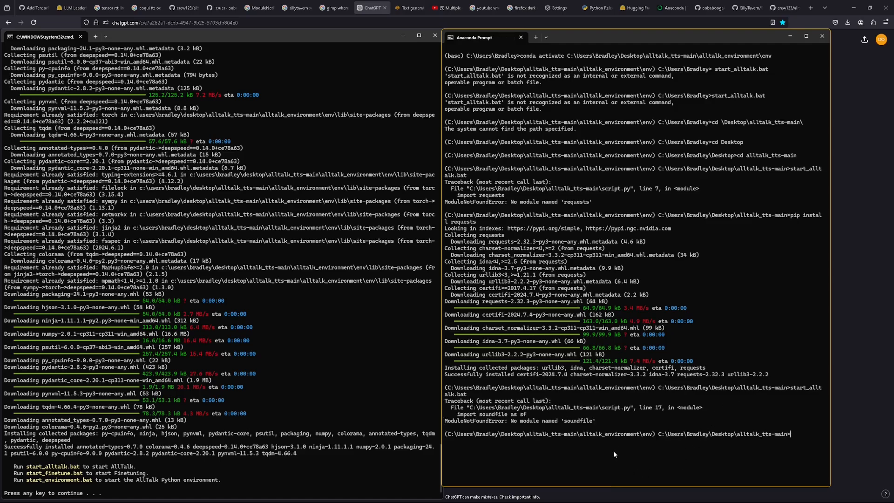
mouse_move(603, 439)
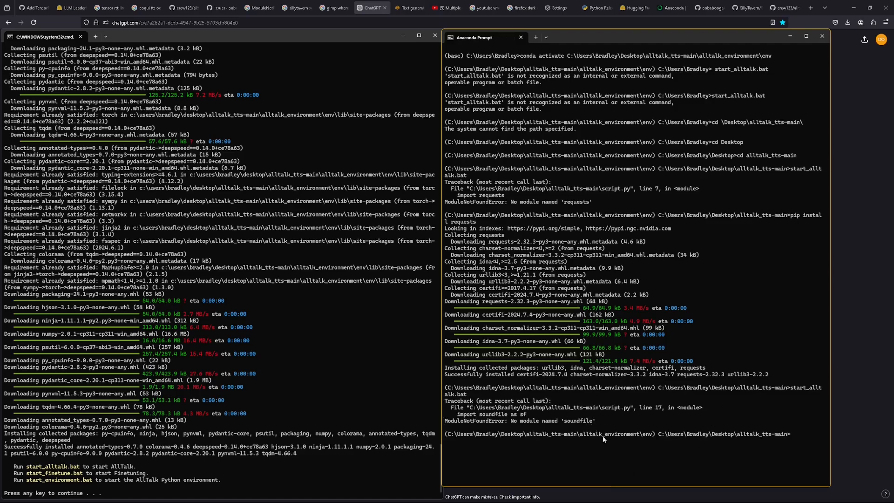
text(pip install sound)
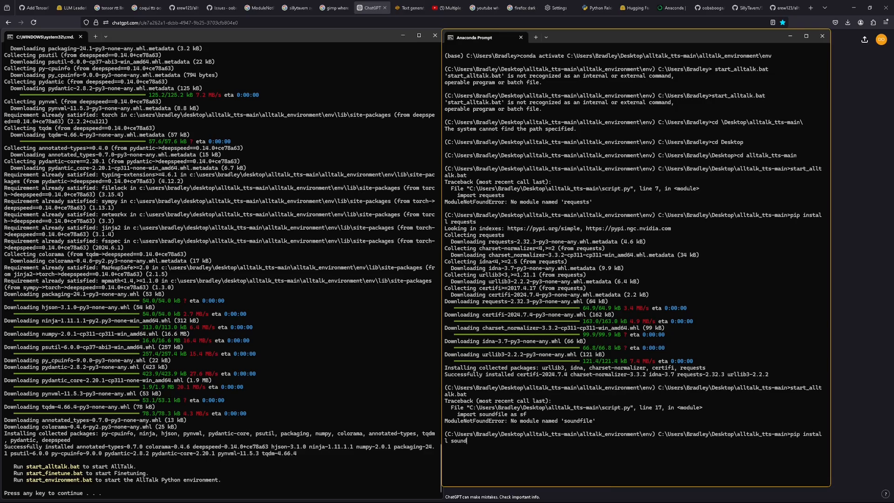
key(enter)
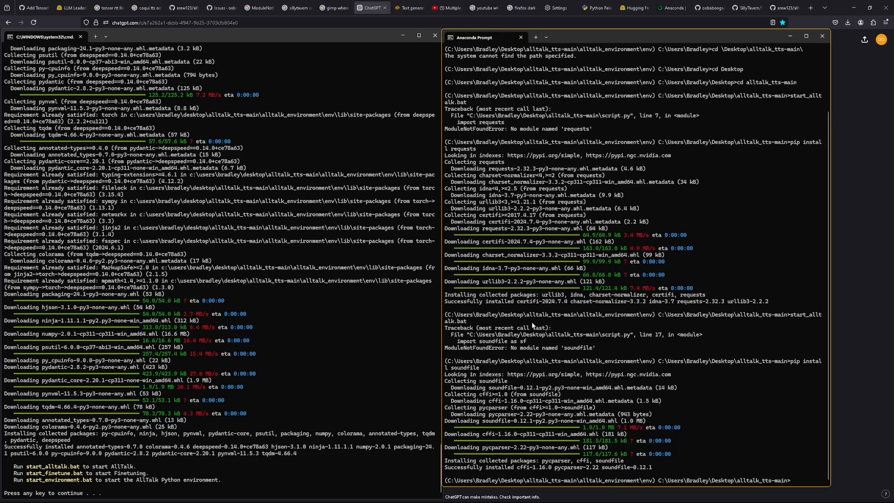
double_click(804, 314)
text(start_alltalk.bat)
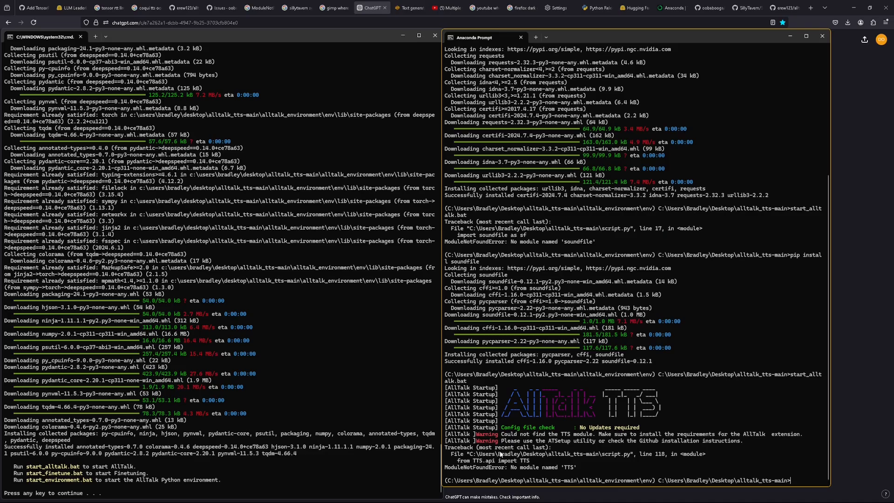
mouse_move(580, 472)
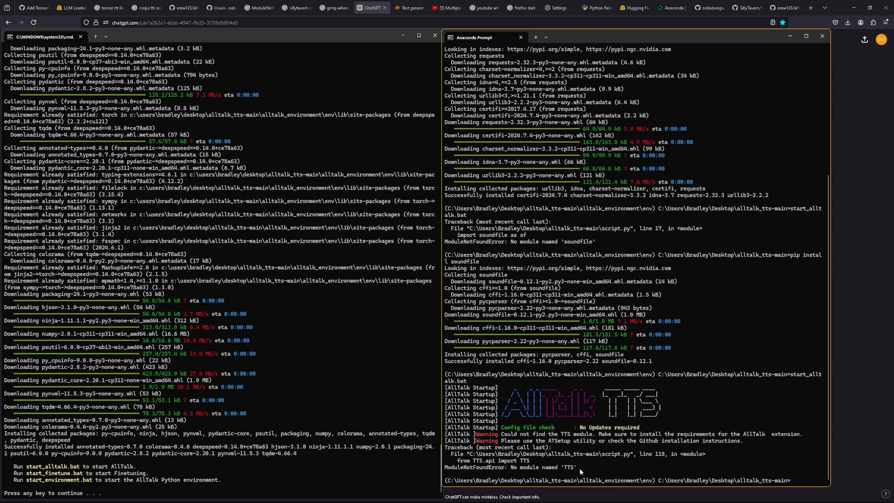
mouse_move(747, 443)
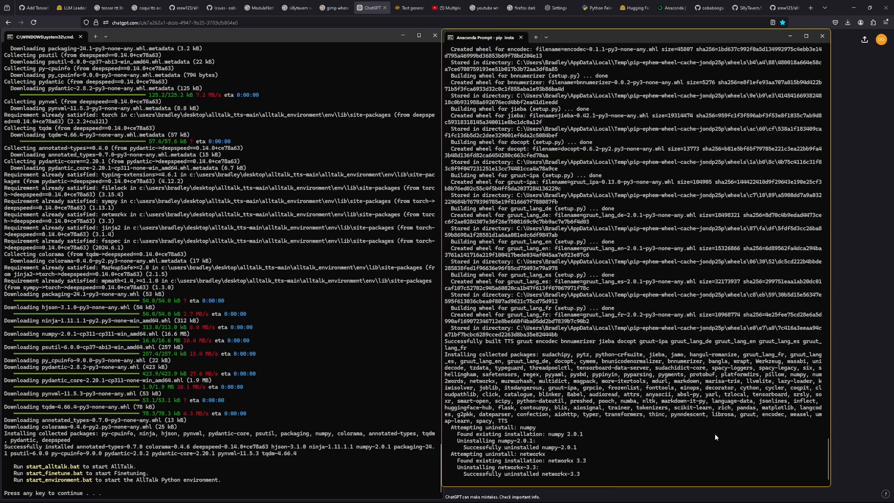
mouse_move(637, 253)
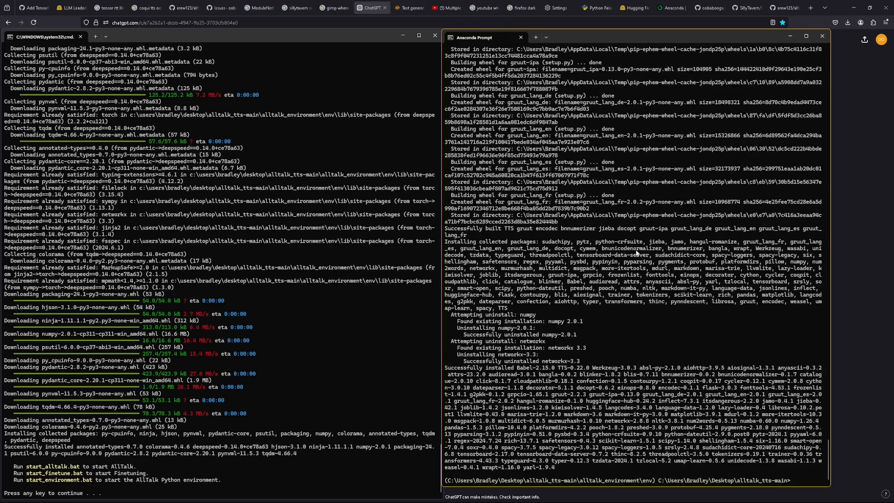
text(start_alltalk.bat)
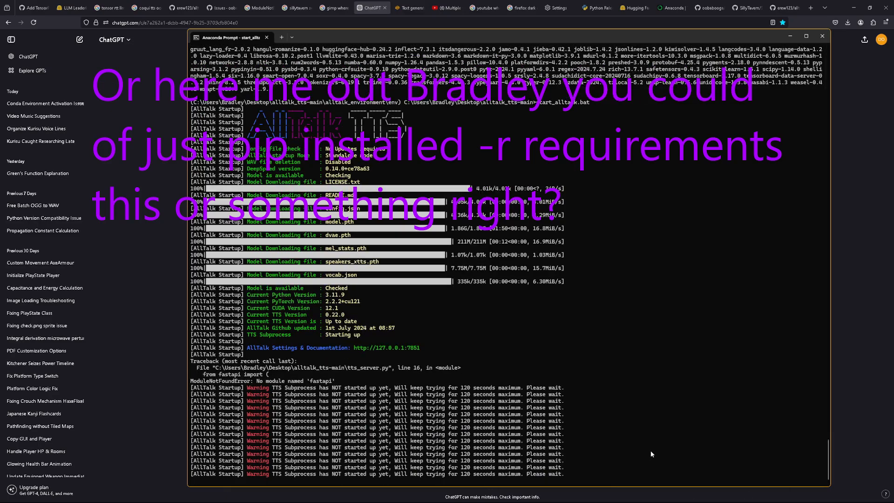
mouse_move(327, 394)
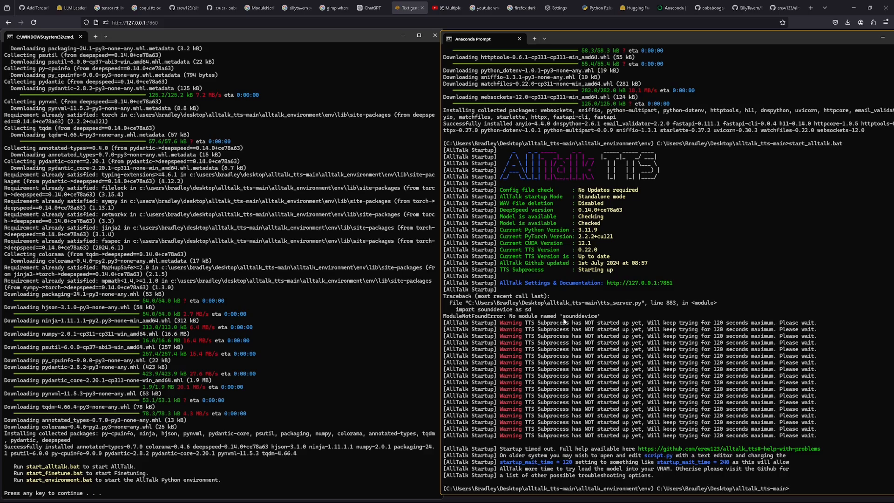
mouse_move(688, 389)
text(pip install sounddevice)
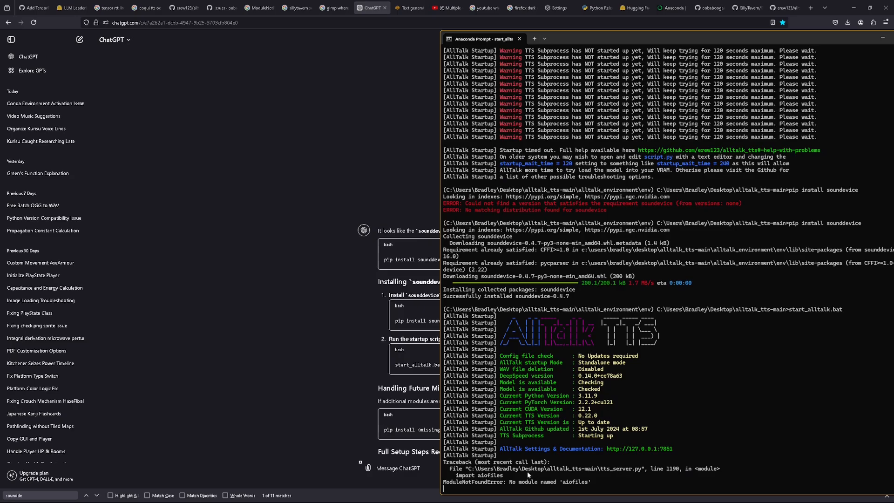
Copy the missing module name, run 'pip install aiofiles', and relaunch start_alltalk.bat
double_click(488, 474)
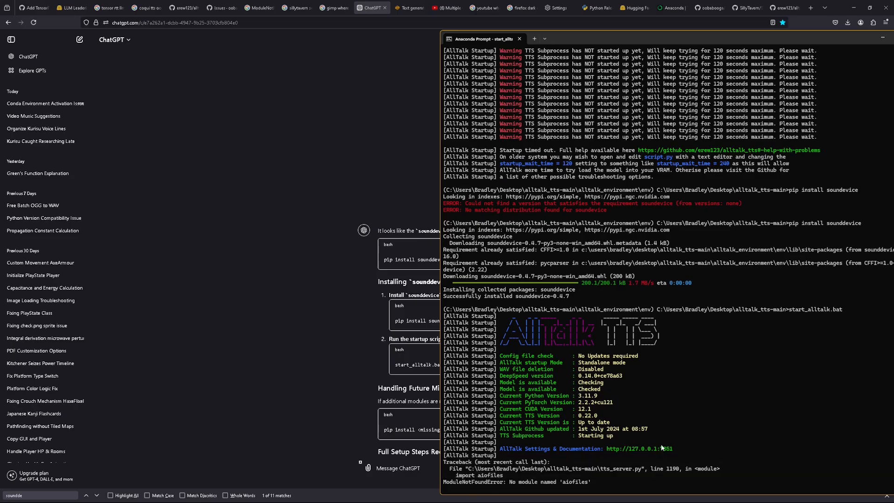
mouse_move(591, 484)
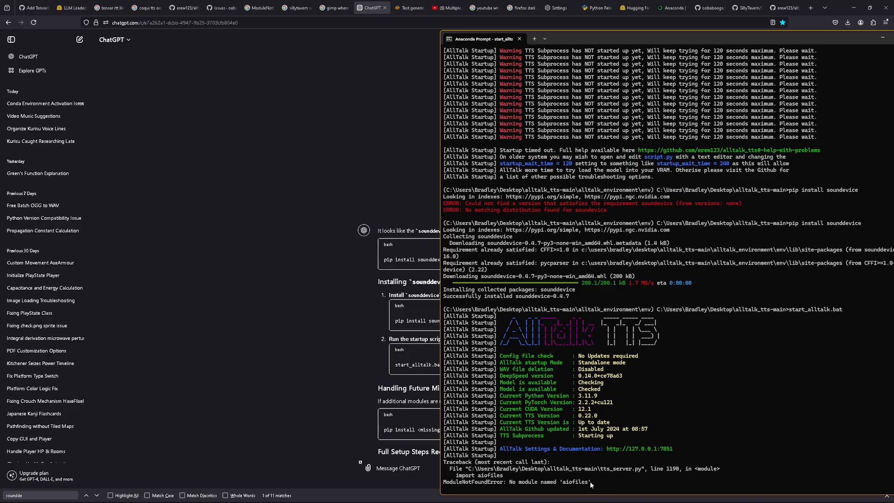
double_click(574, 481)
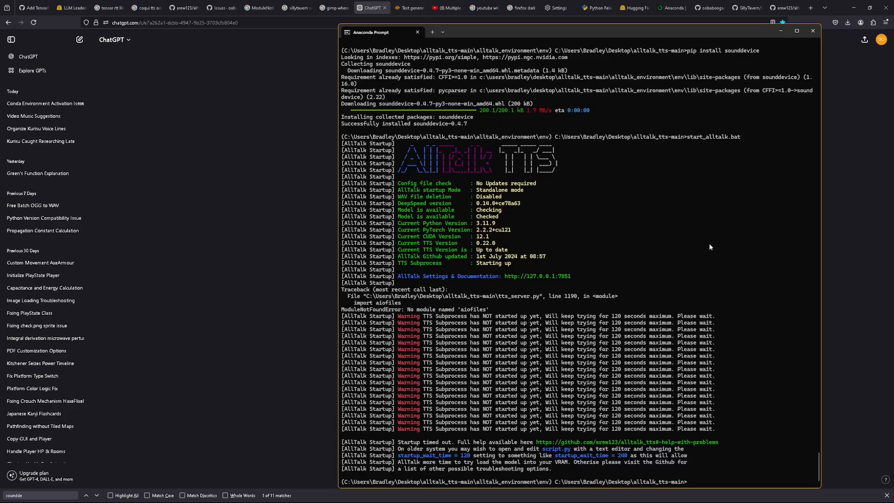
mouse_move(457, 351)
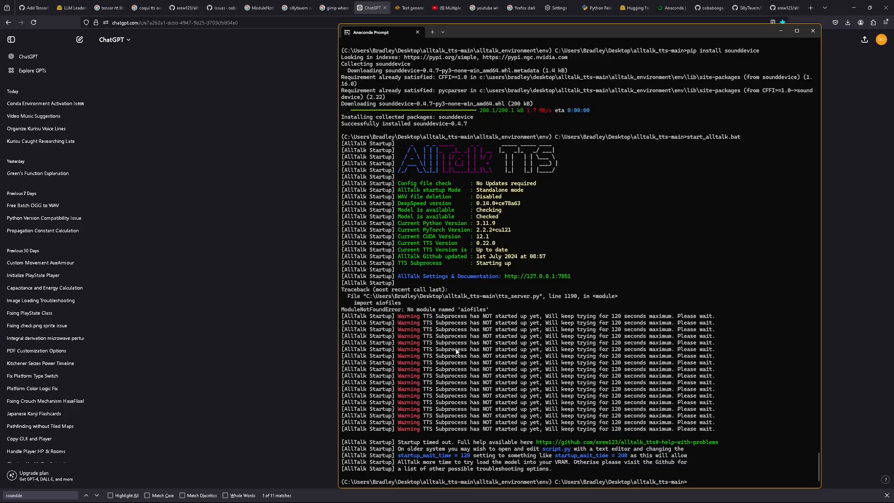
text(pip)
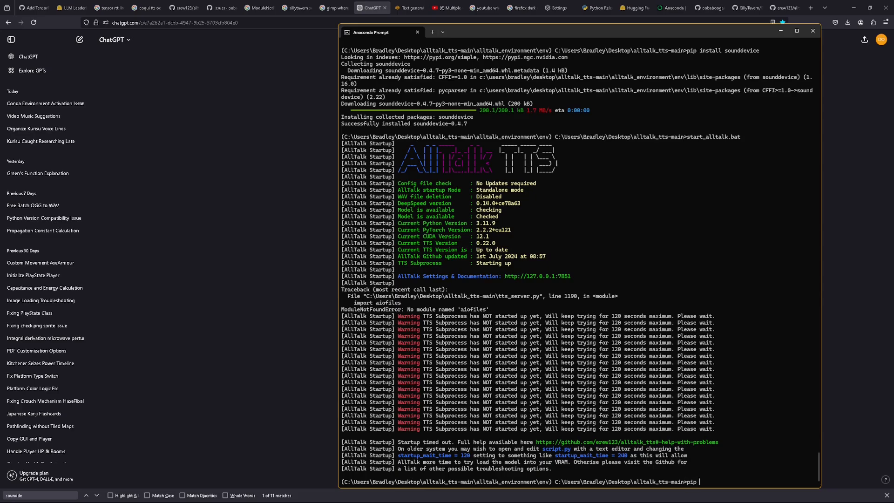
text(install)
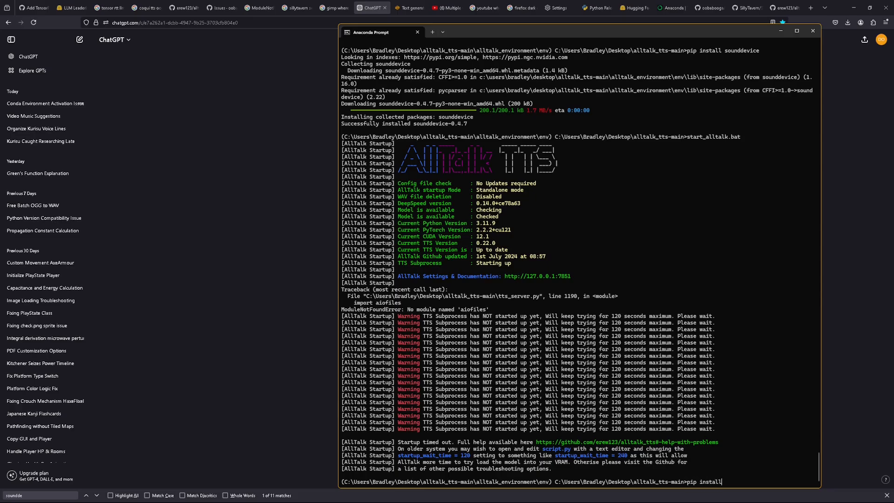
double_click(470, 309)
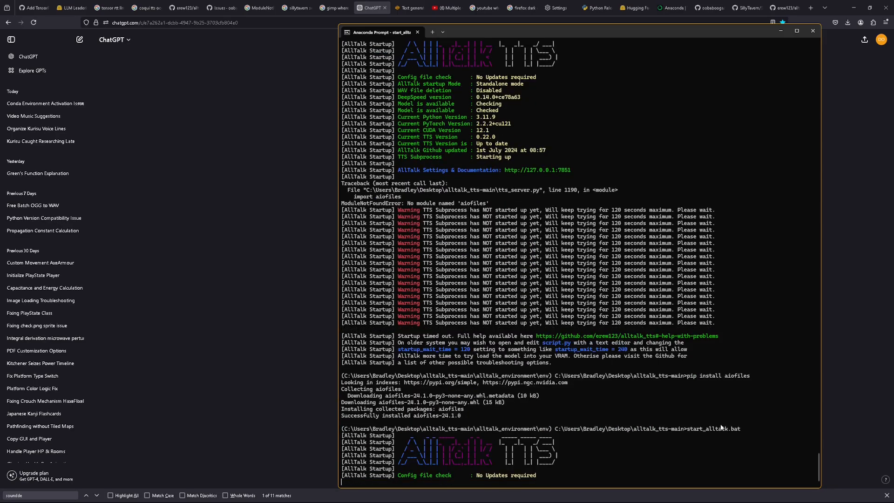
click(784, 7)
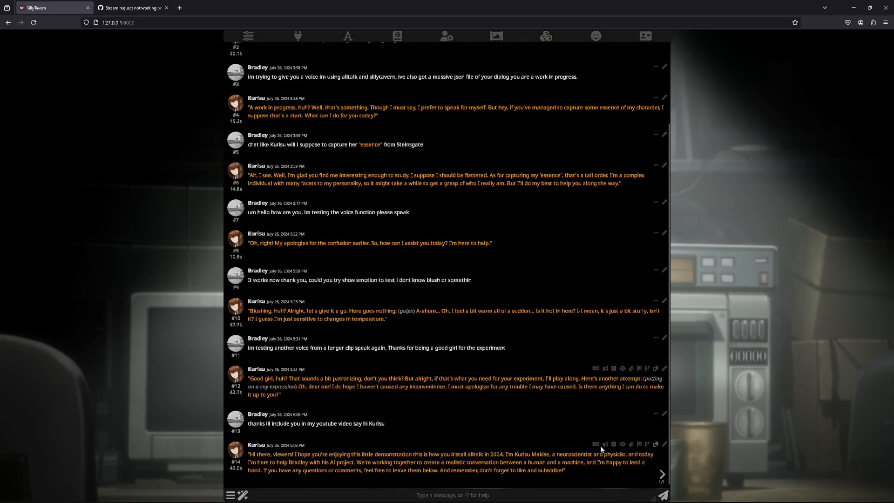
Narrate Kurisu's message #14, then reload SillyTavern after the 'match is undefined' error
click(605, 444)
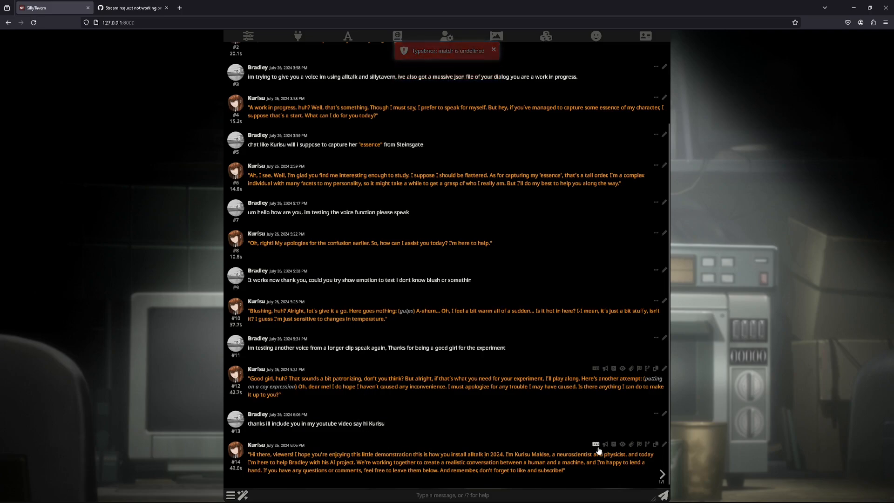
mouse_move(596, 444)
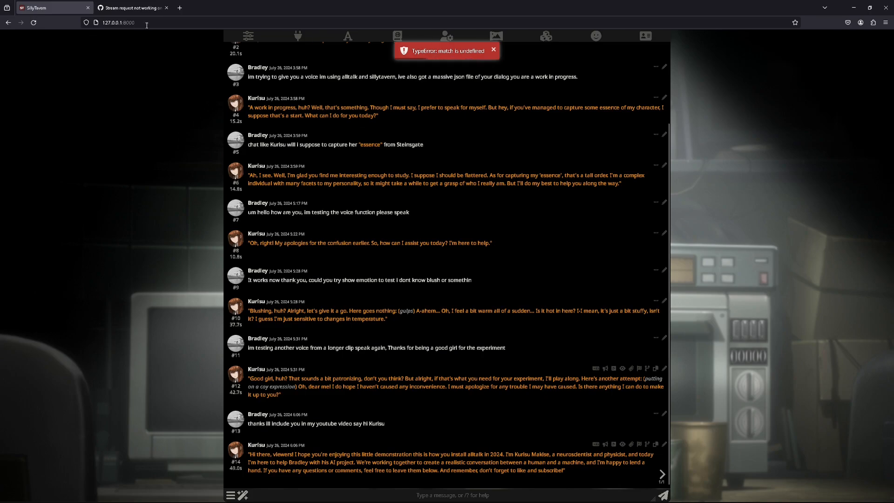
click(118, 22)
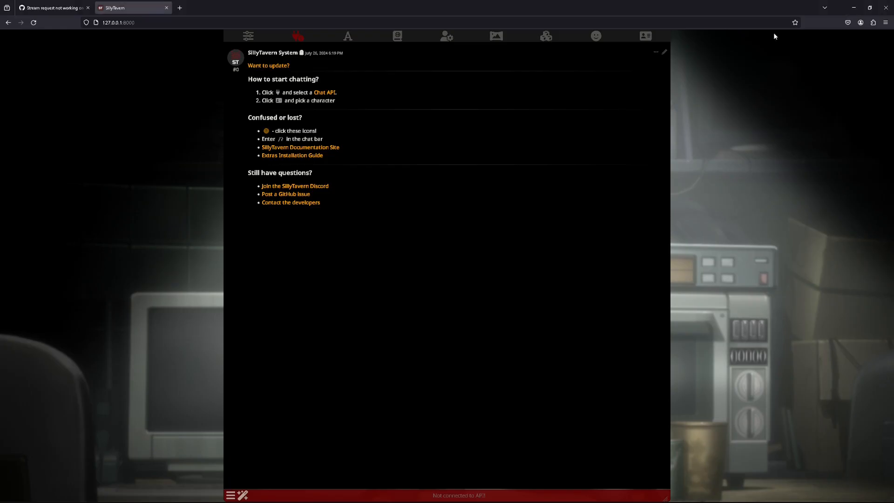
click(297, 35)
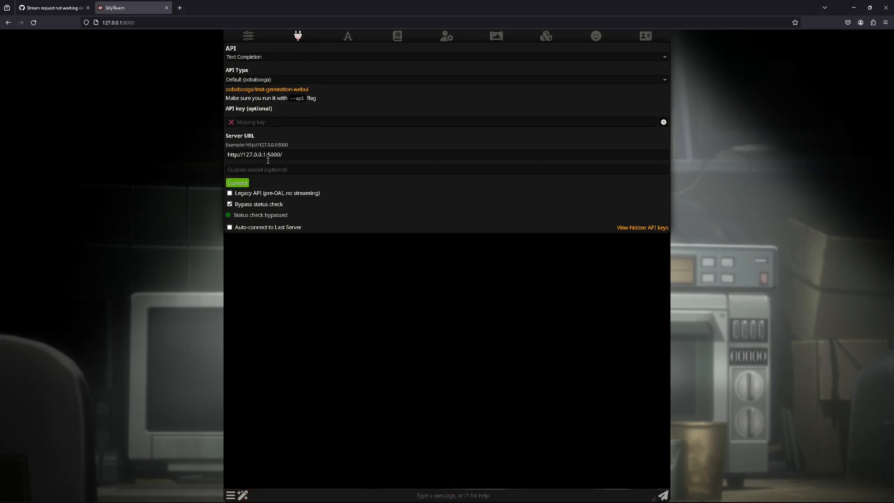
click(545, 35)
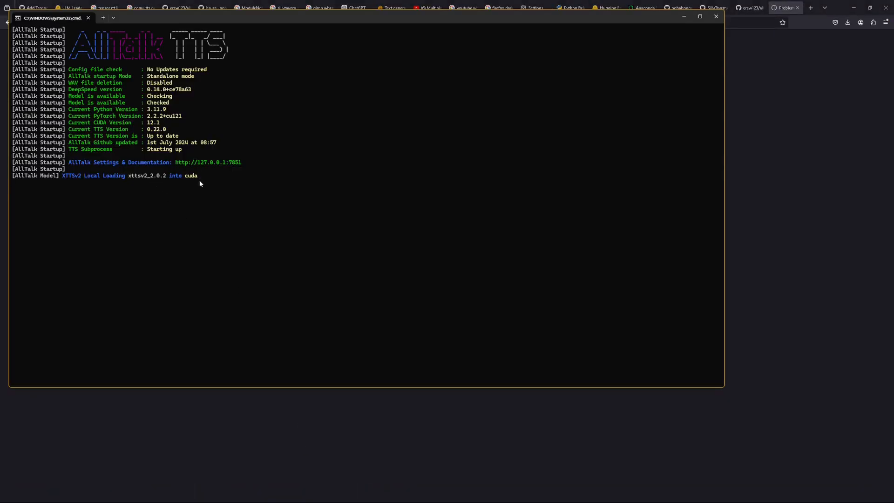
Wait for XTTSv2 to report Ready, minimise the AllTalk console and return to the browser
drag(63, 175, 198, 175)
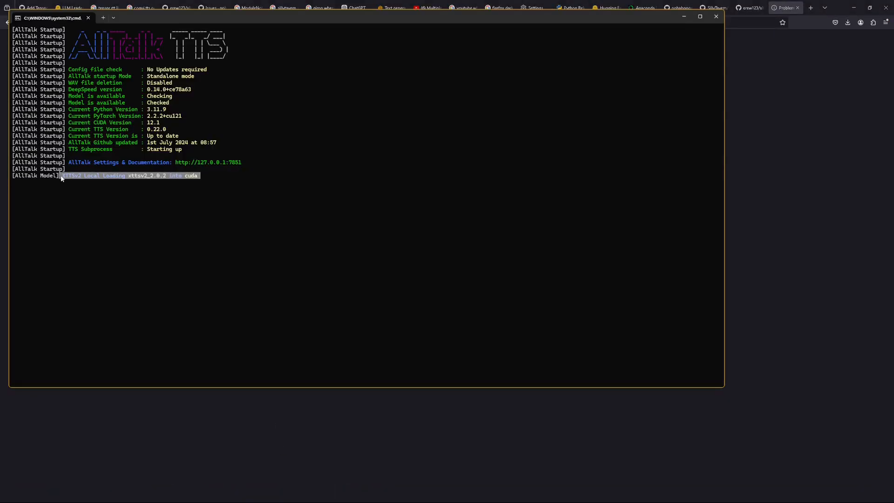
click(783, 8)
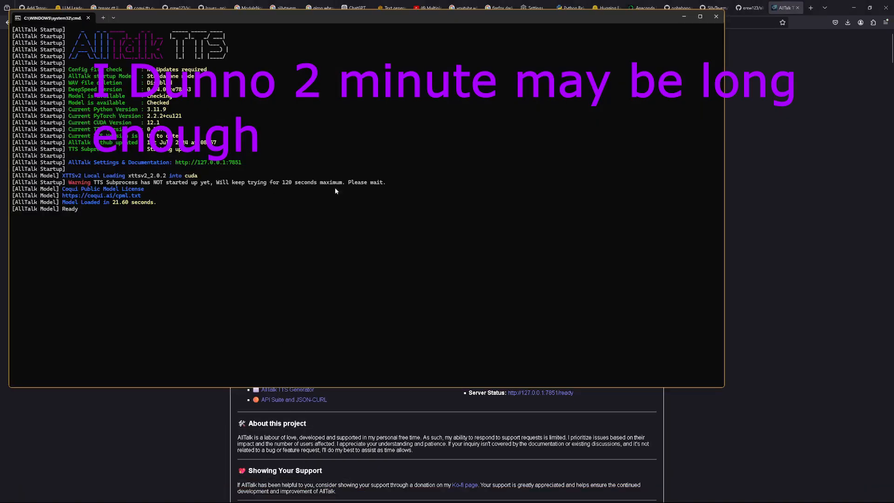
mouse_move(679, 17)
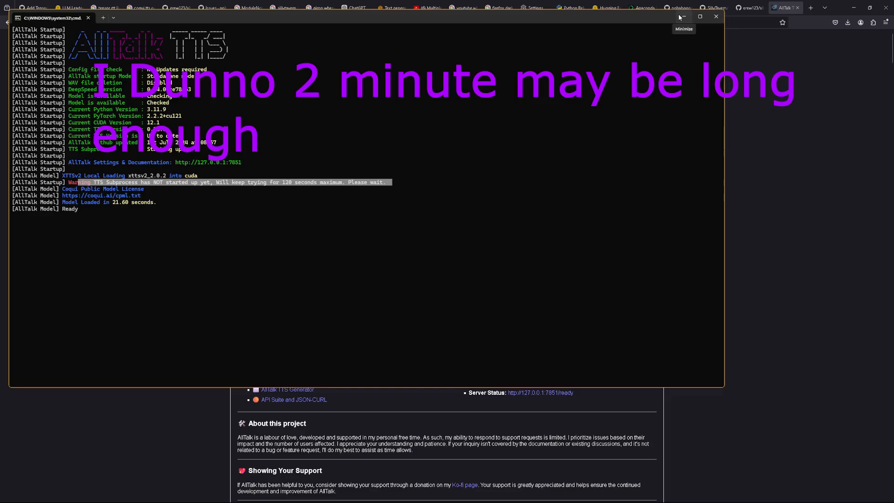
click(682, 15)
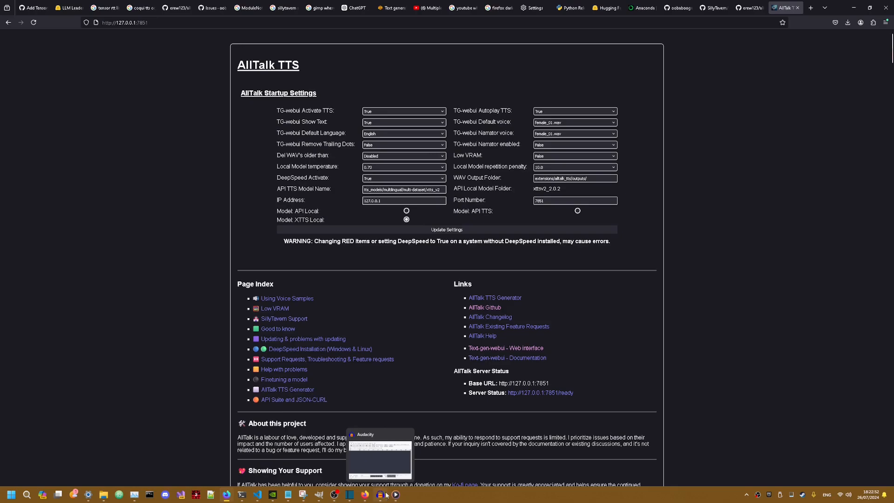
click(404, 177)
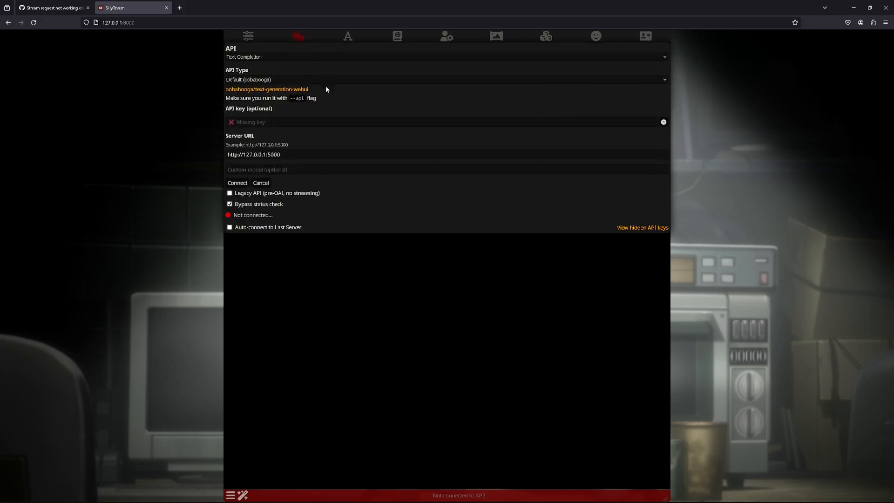
Connect to the text-generation-webui API and open Kurisu from the character list
click(236, 183)
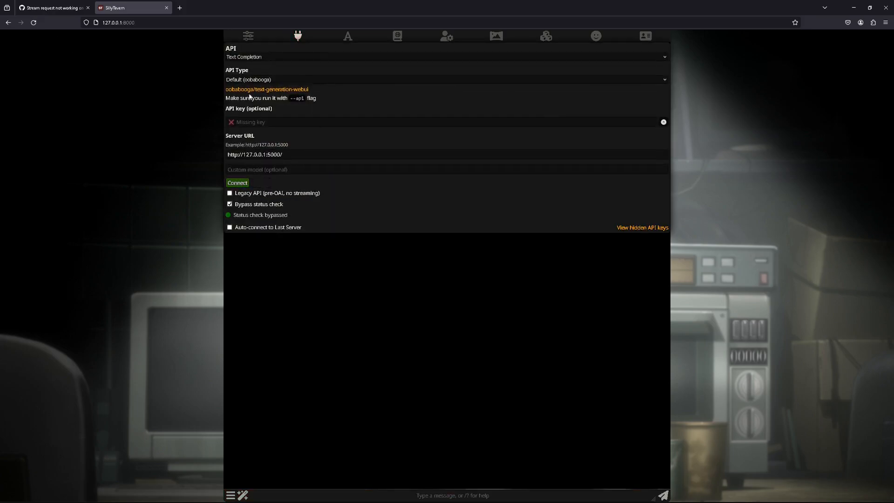
click(247, 36)
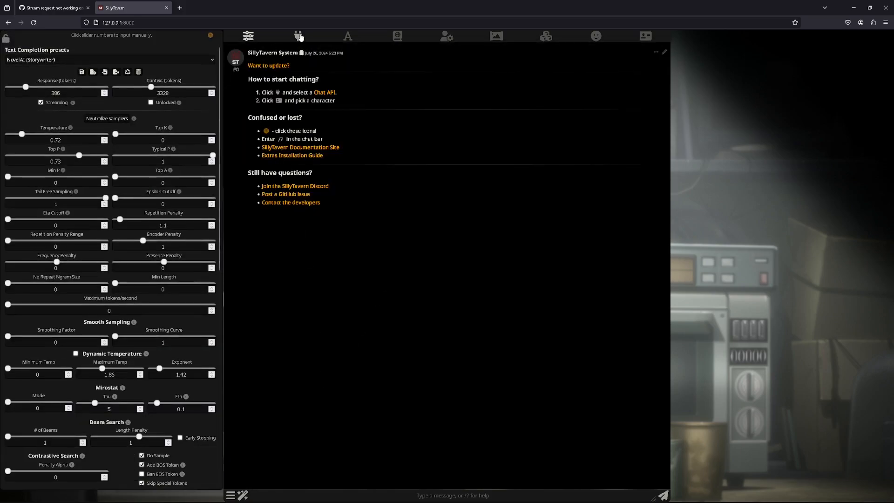
click(644, 36)
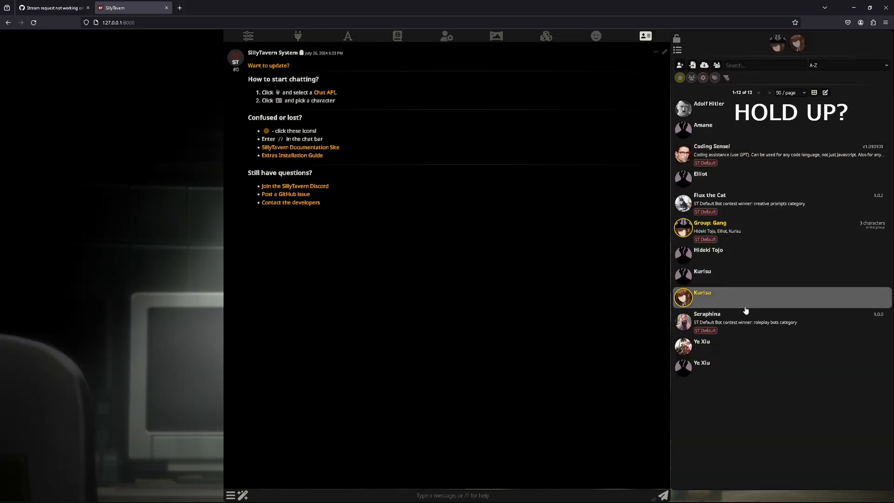
click(702, 293)
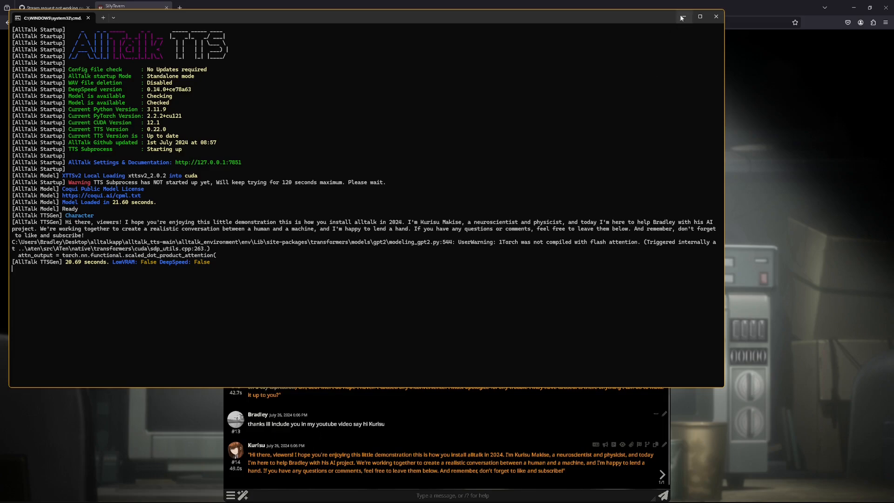
mouse_move(510, 340)
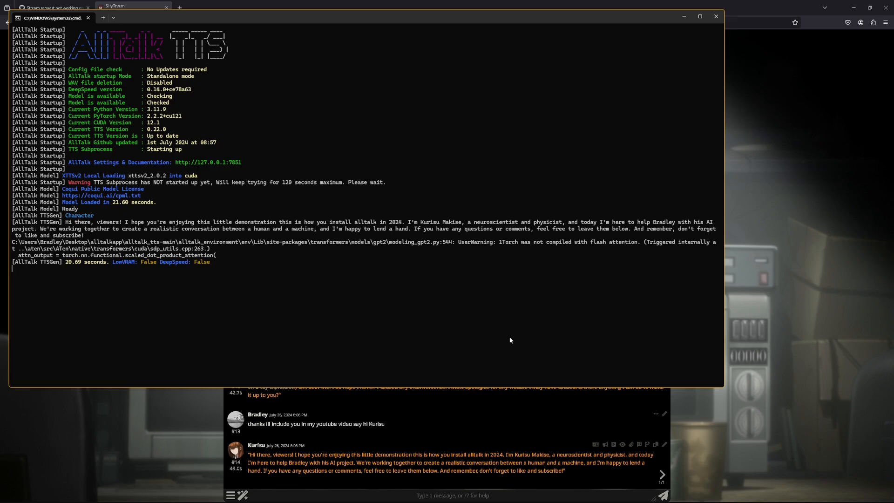
mouse_move(525, 333)
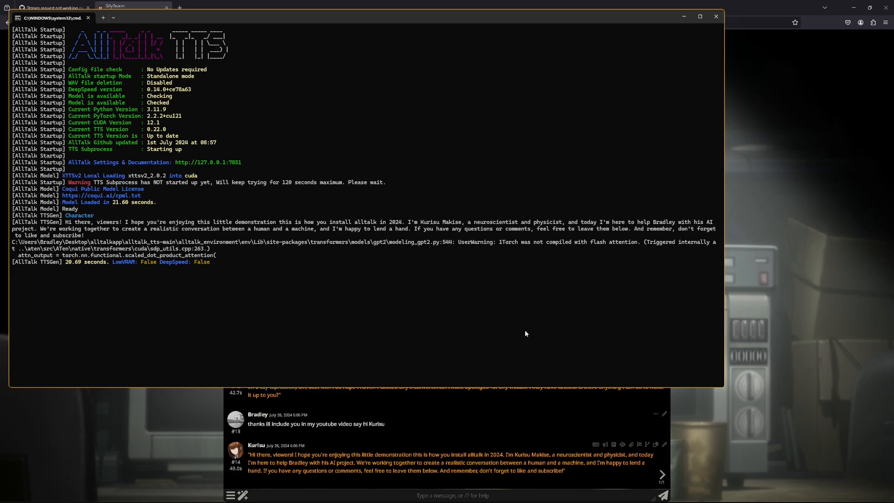
mouse_move(630, 85)
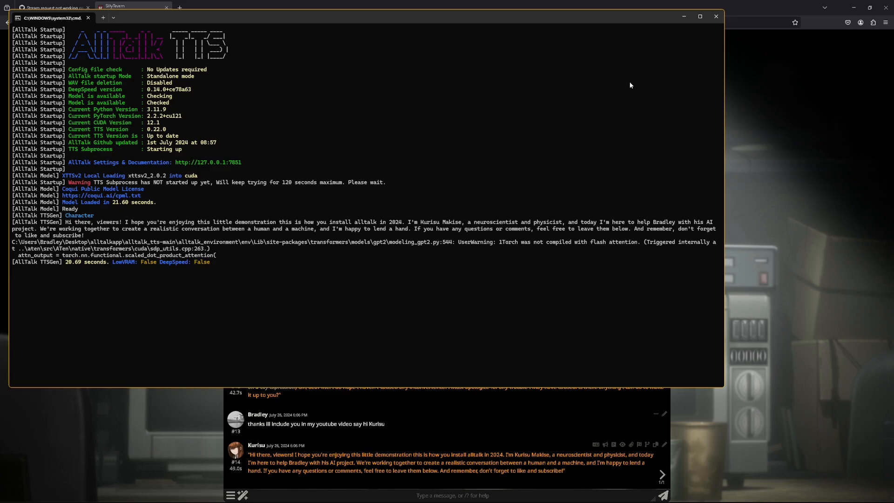
mouse_move(632, 123)
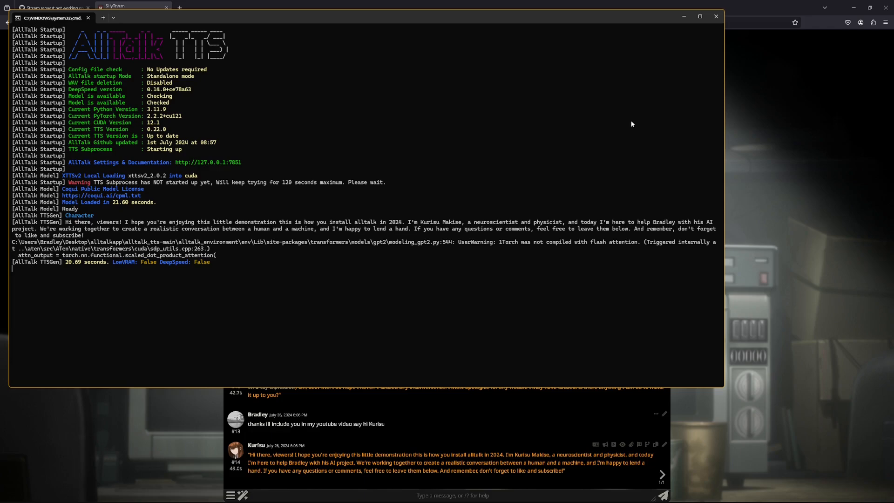
mouse_move(637, 108)
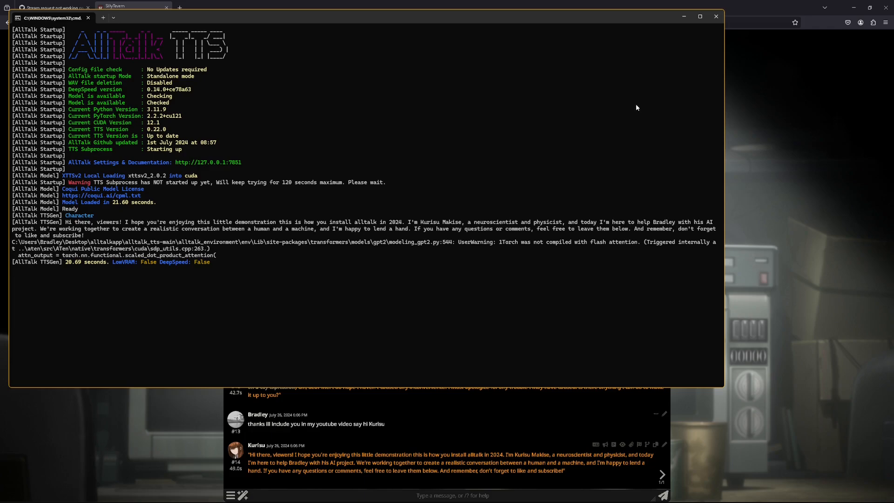
mouse_move(605, 110)
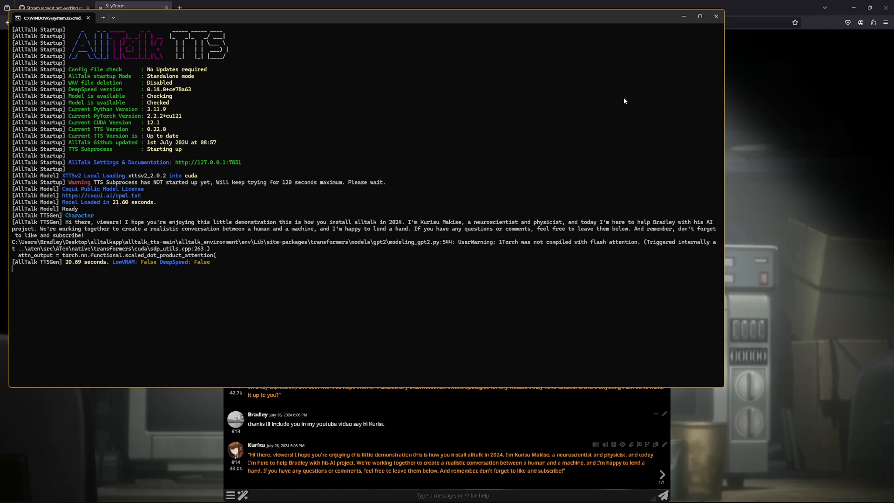
mouse_move(683, 17)
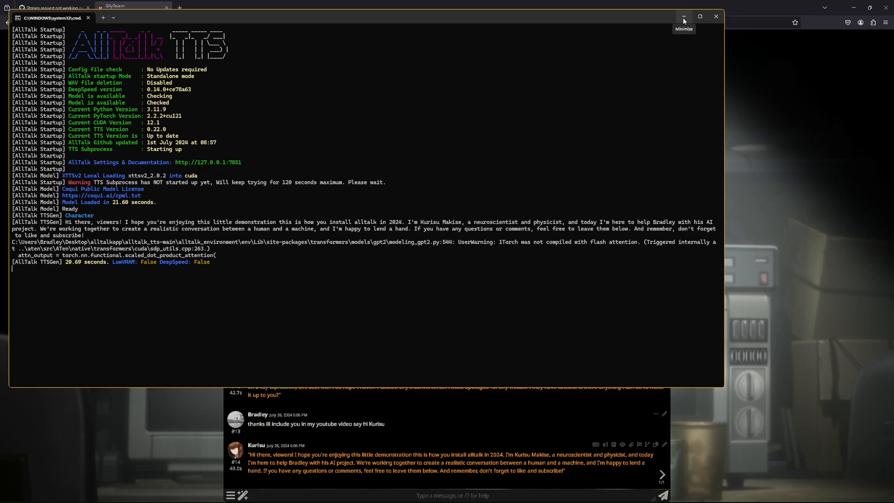
Check AllTalk's TTSGen output for 'Hi there, viewers!' and minimise the console
click(683, 16)
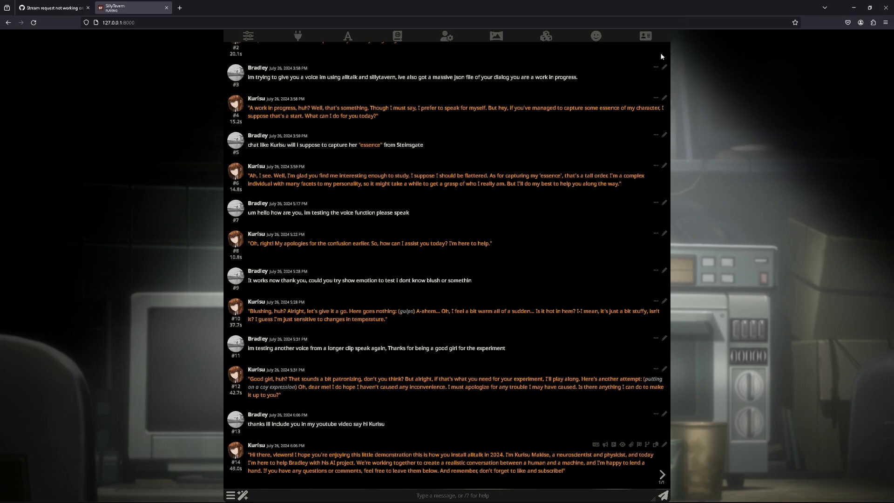